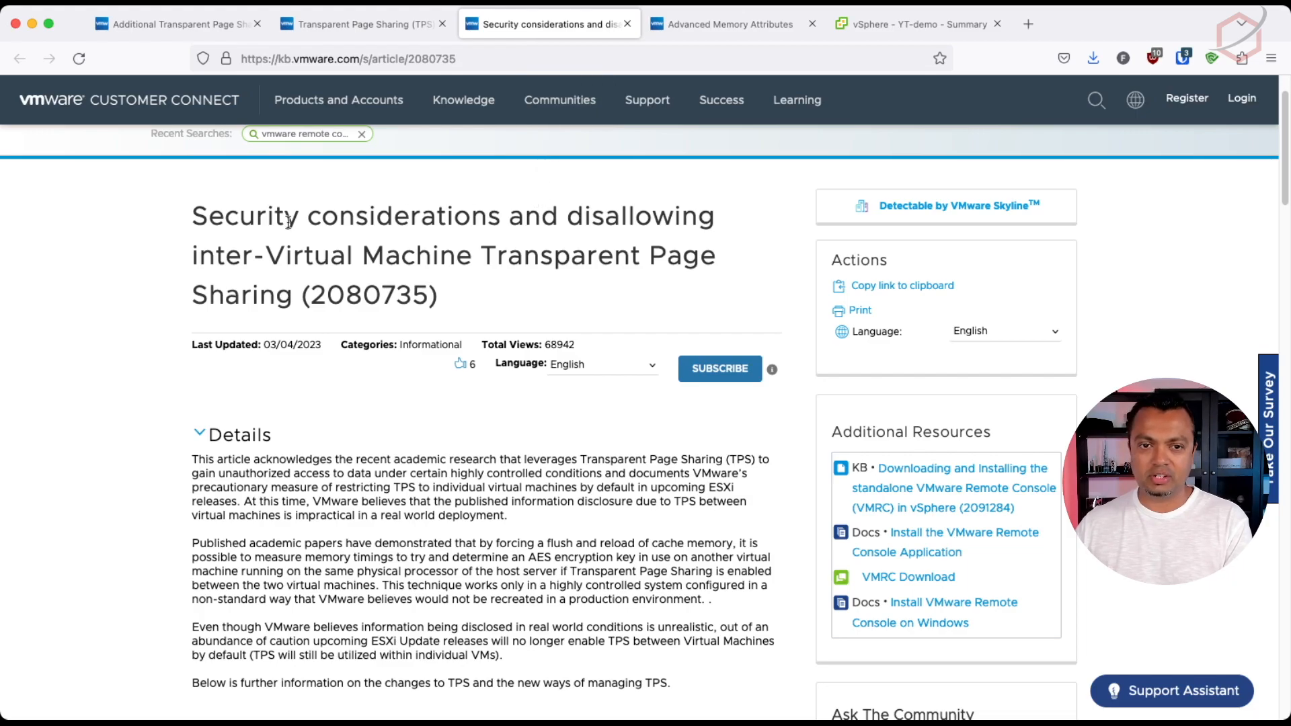
# In VMware Docs' Advanced Memory Attributes reference, highlight the Mem.ShareForceSalting attribute and description
pyautogui.scroll(-3)
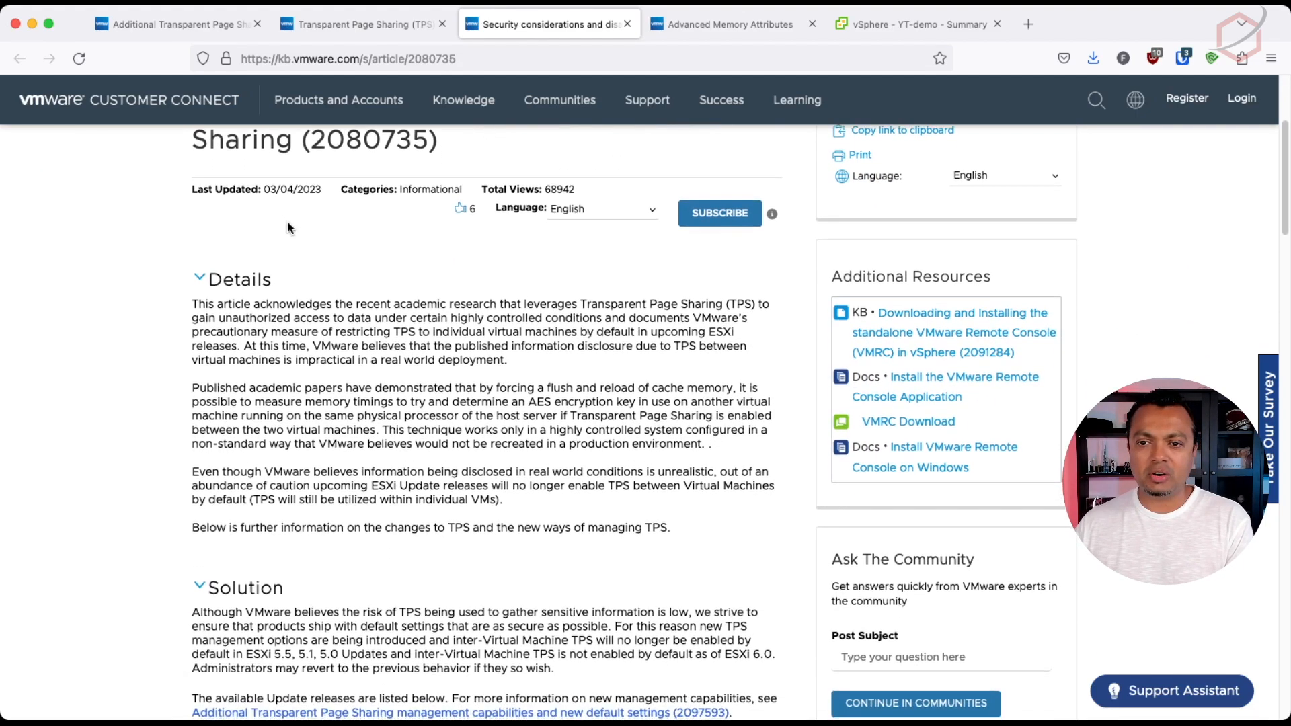
pyautogui.scroll(-3)
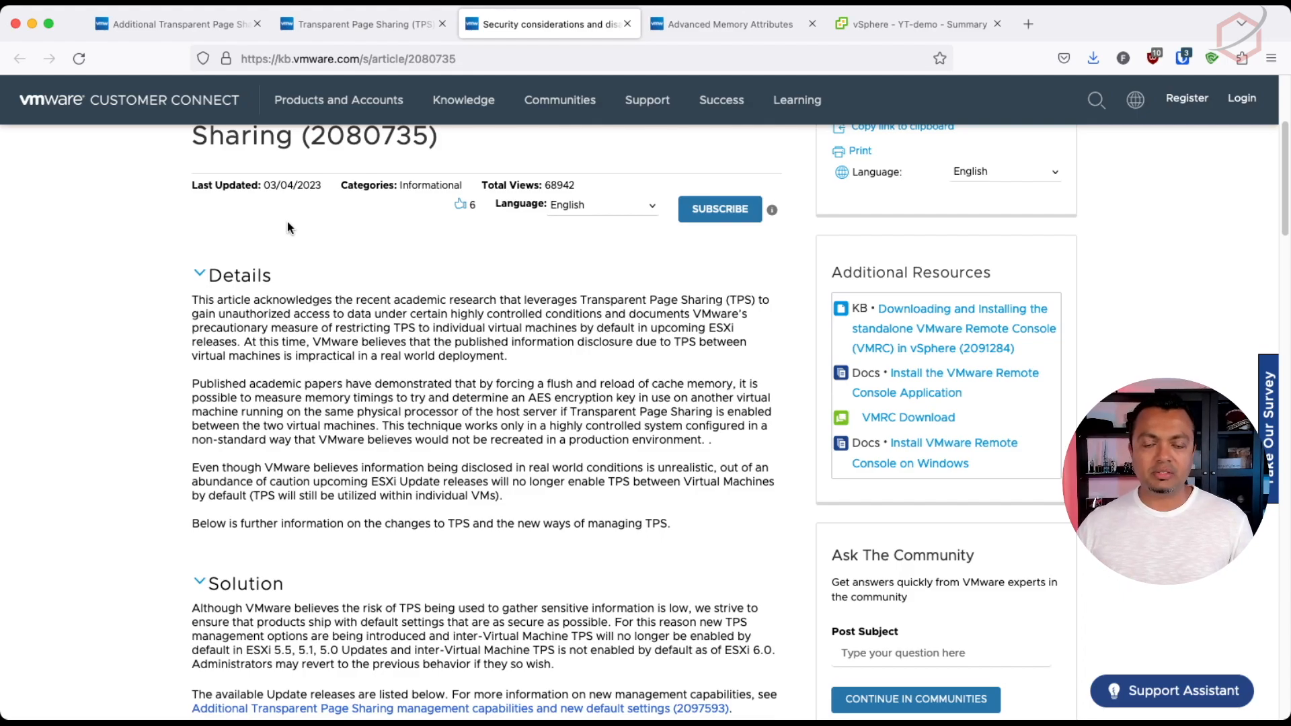
pyautogui.scroll(-3)
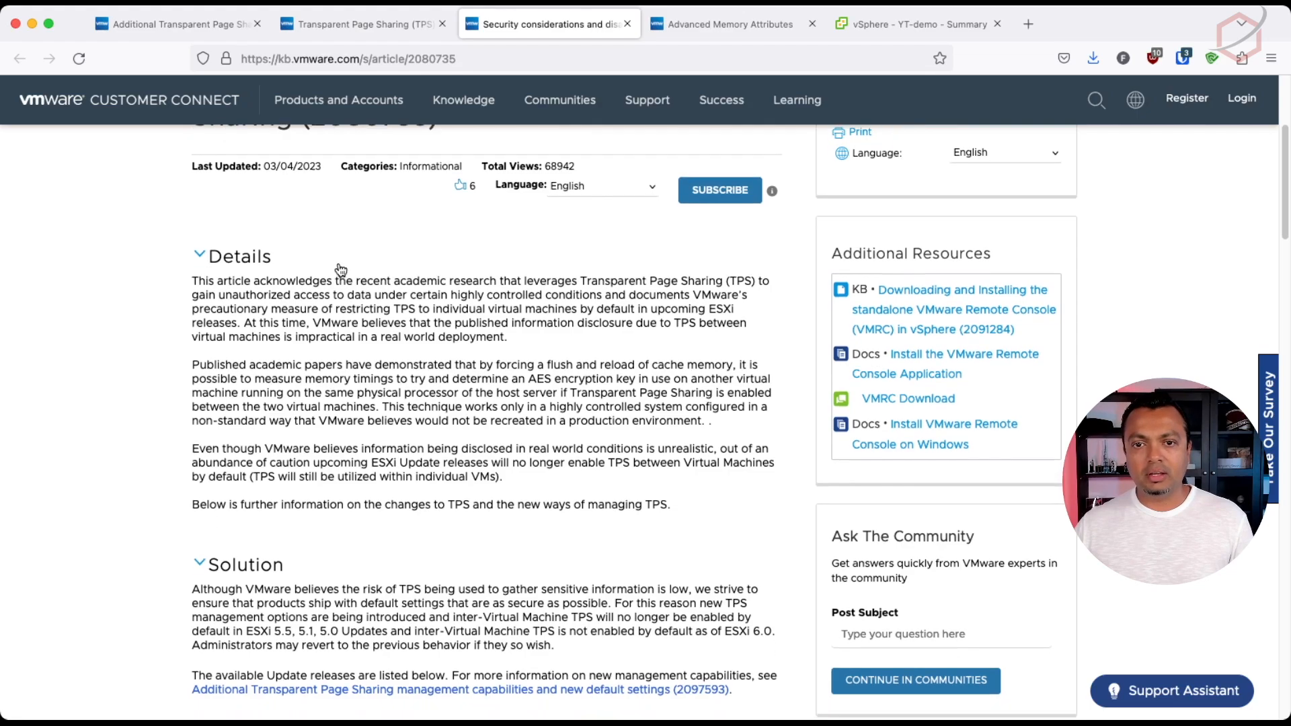
pyautogui.scroll(-3)
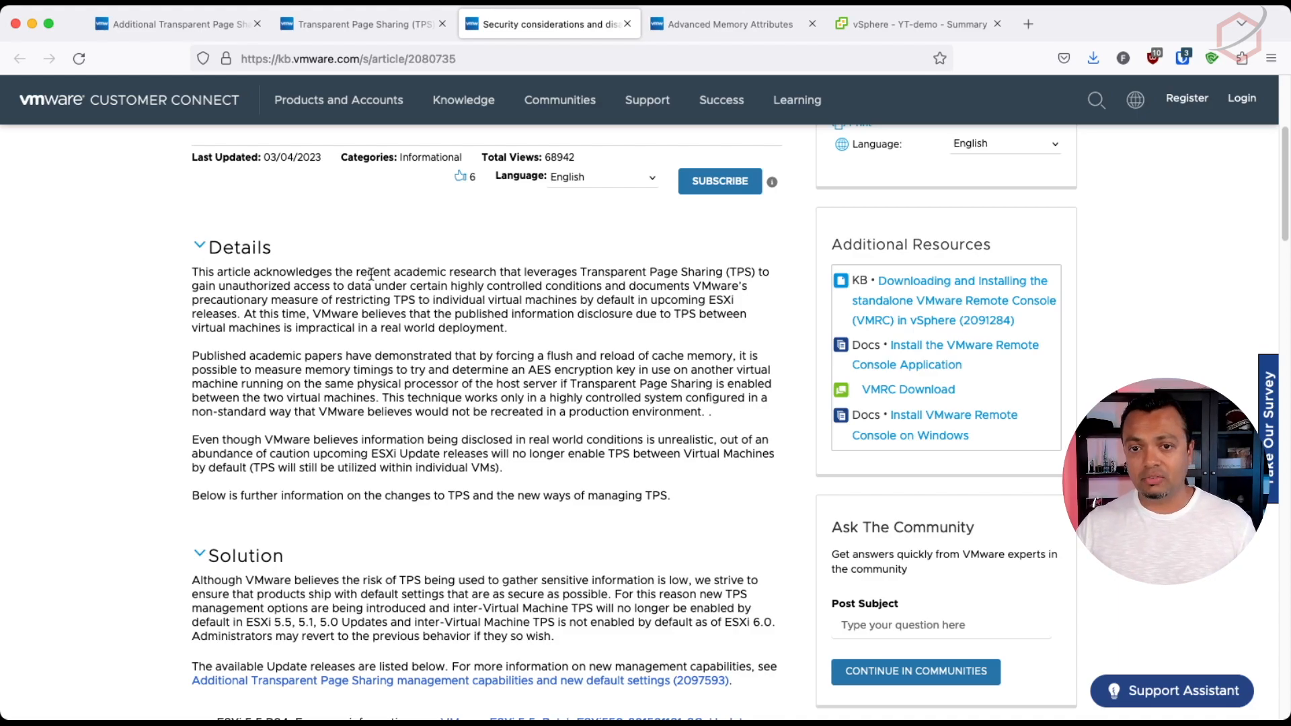
pyautogui.click(728, 23)
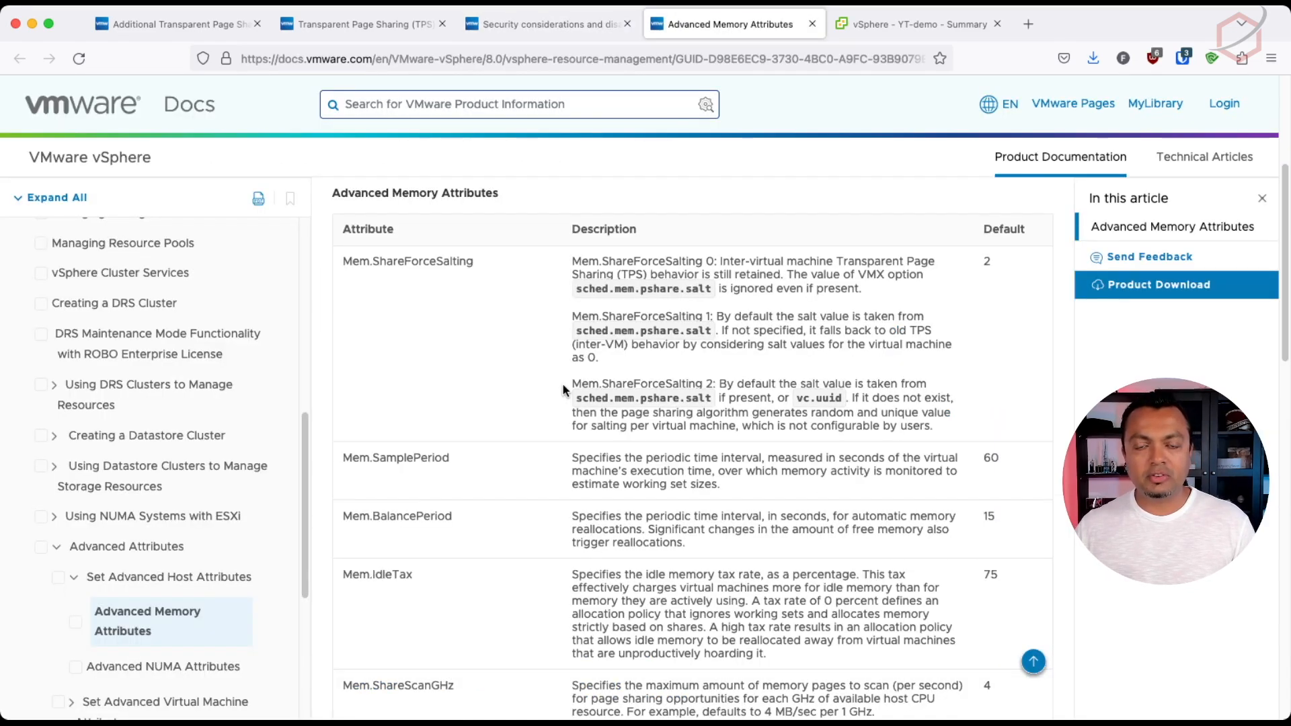
pyautogui.moveTo(550, 387)
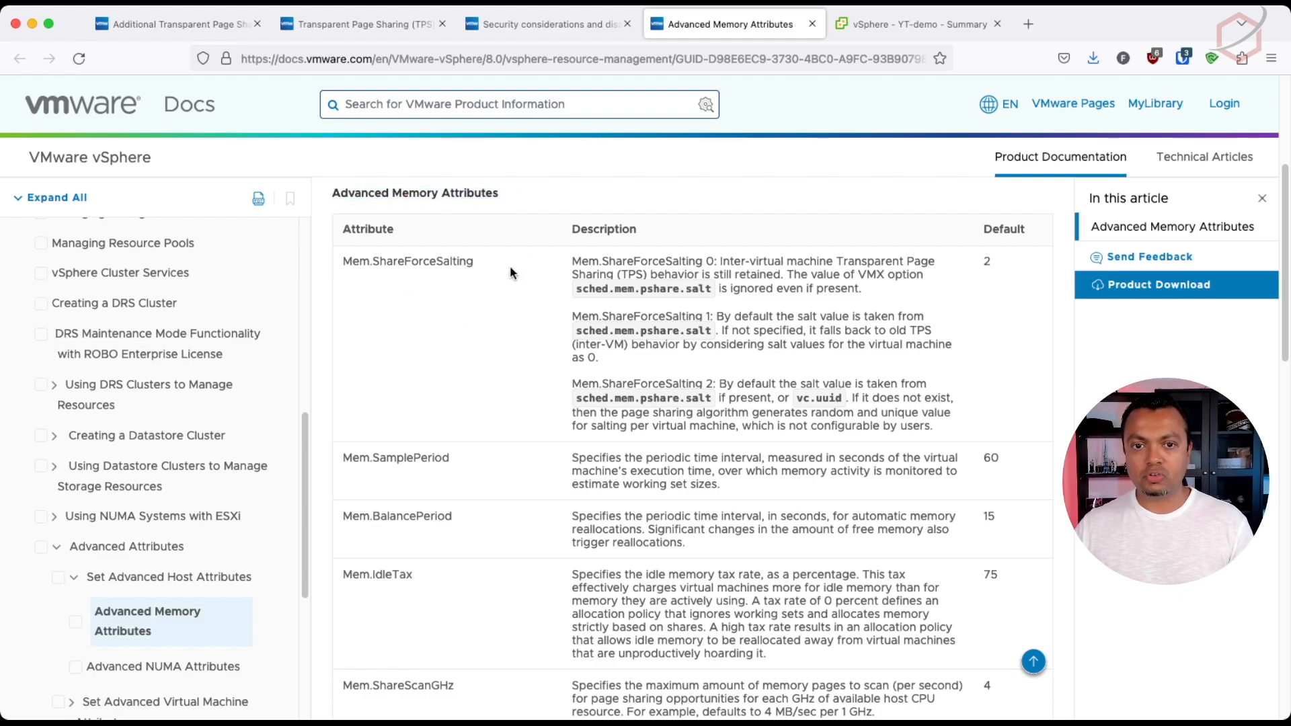
pyautogui.doubleClick(355, 261)
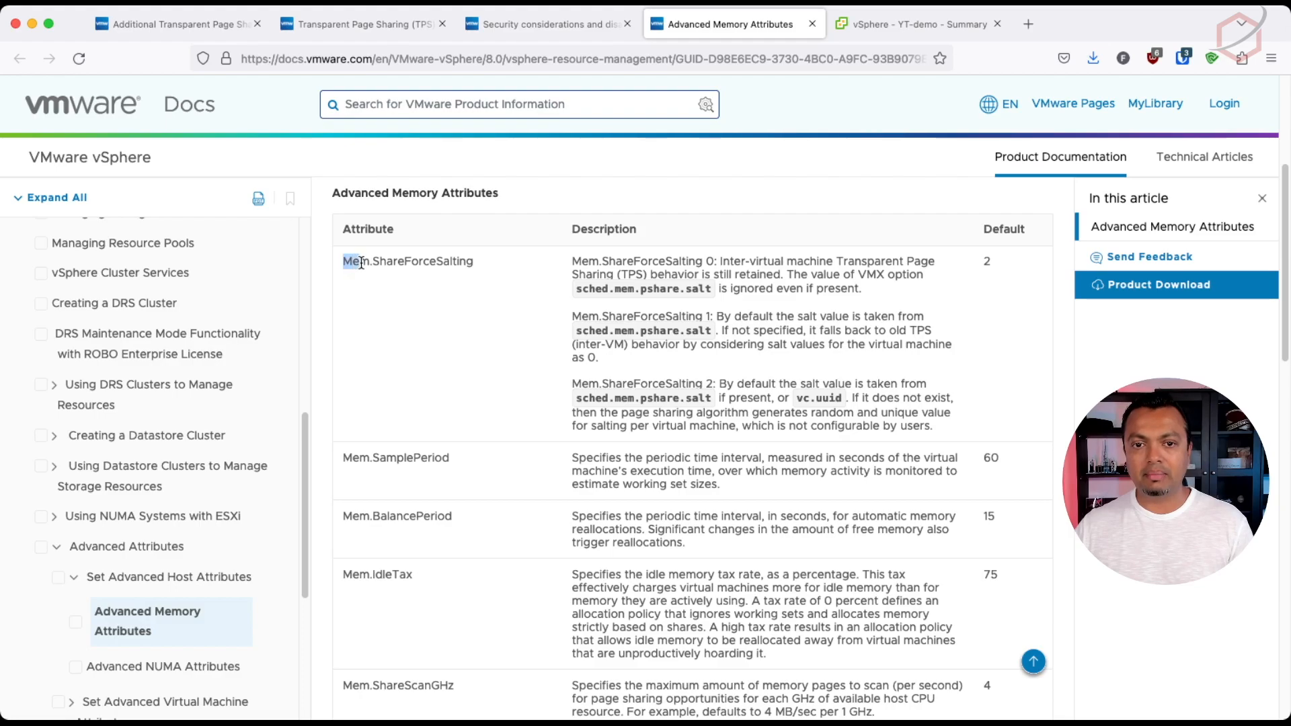
pyautogui.doubleClick(407, 261)
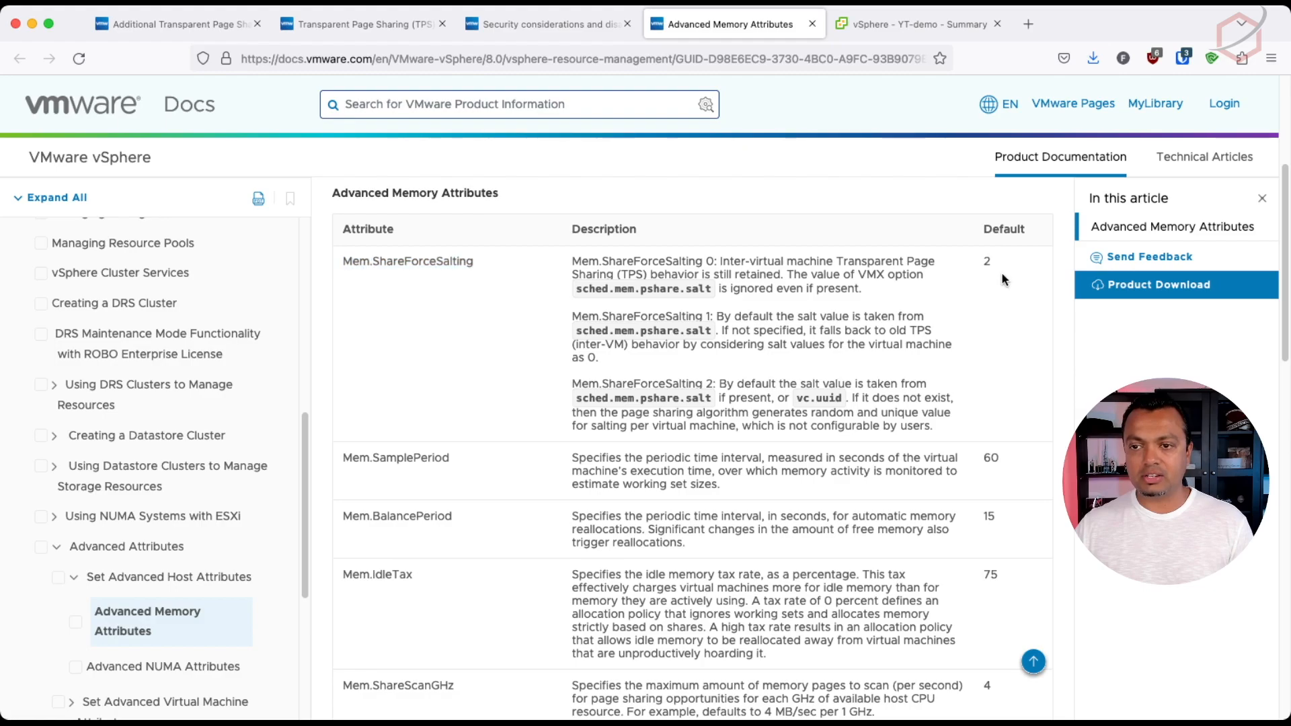
pyautogui.doubleClick(986, 260)
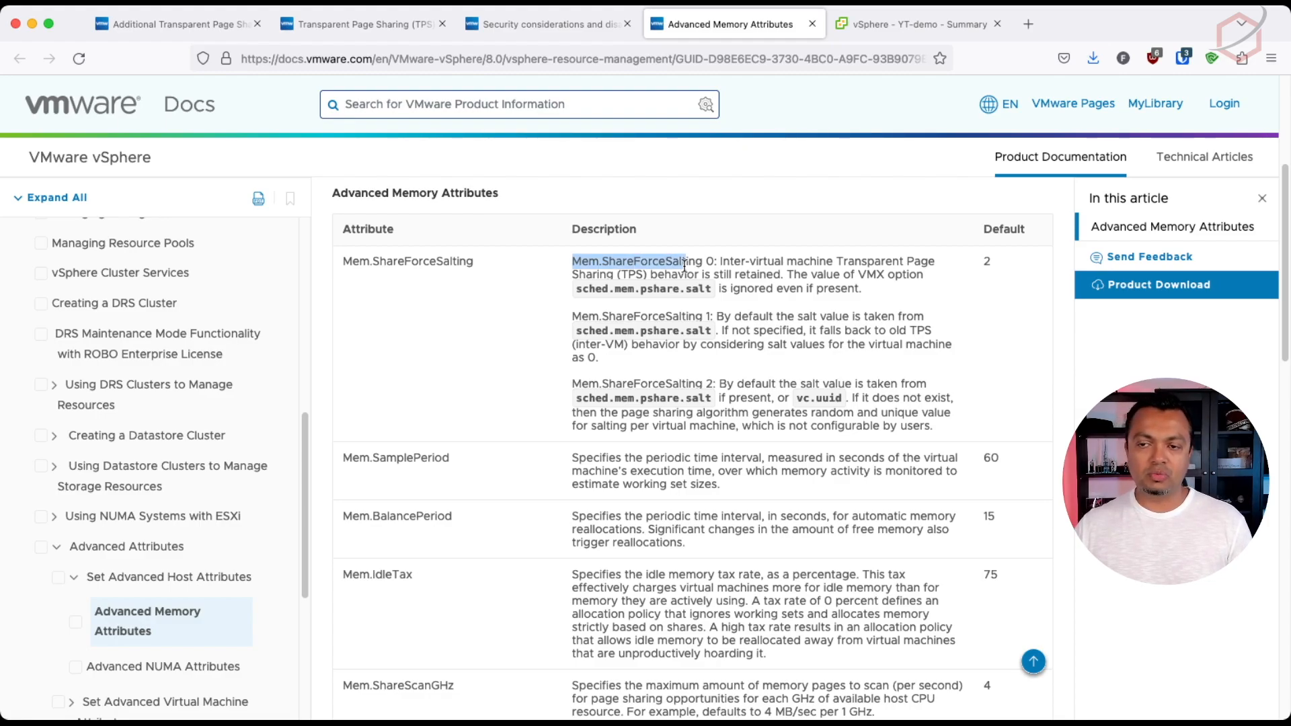
pyautogui.moveTo(747, 305)
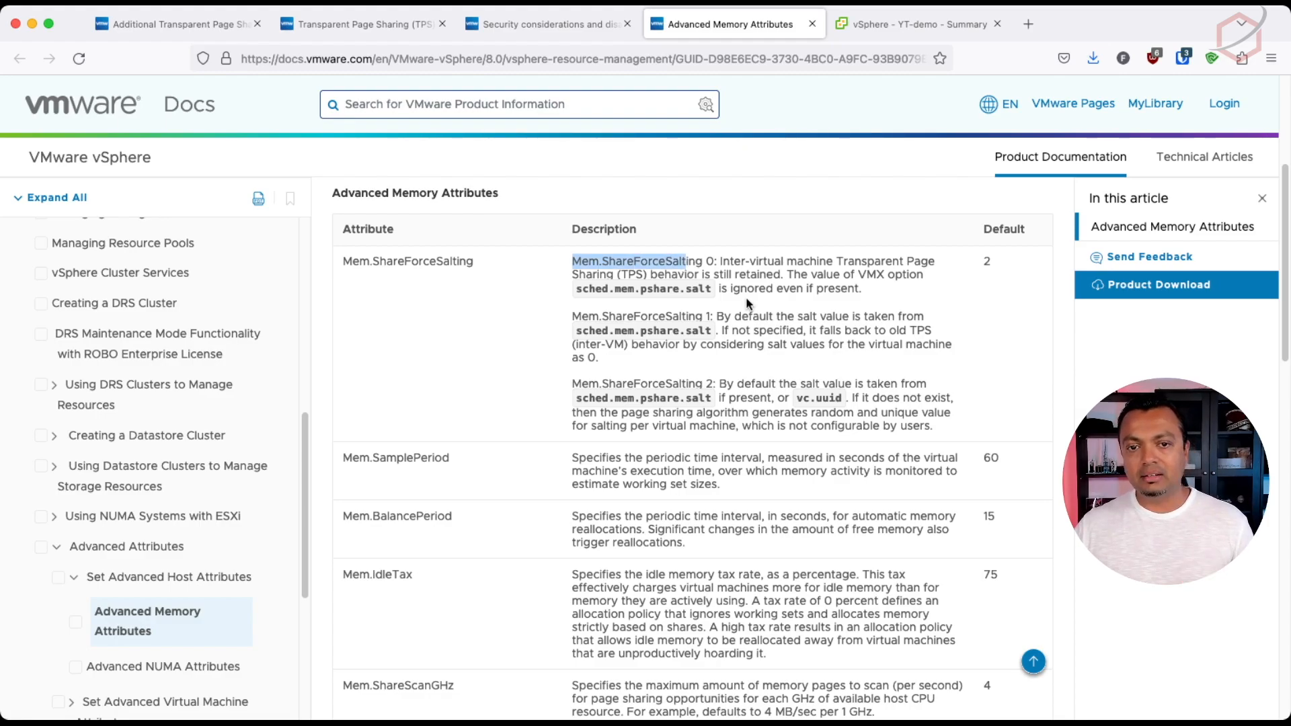
# Highlight the Mem.AllocGuestLargePage attribute, then return to the vSphere Client home page
pyautogui.scroll(-3)
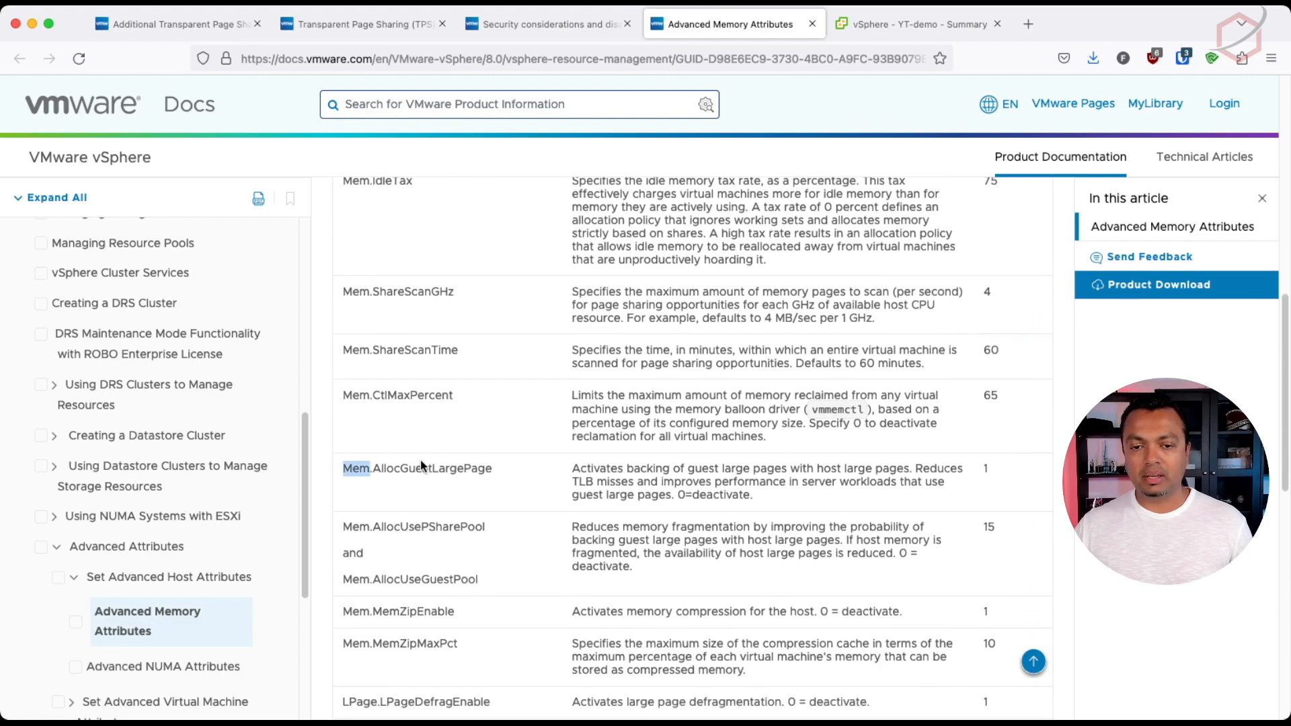
pyautogui.doubleClick(418, 468)
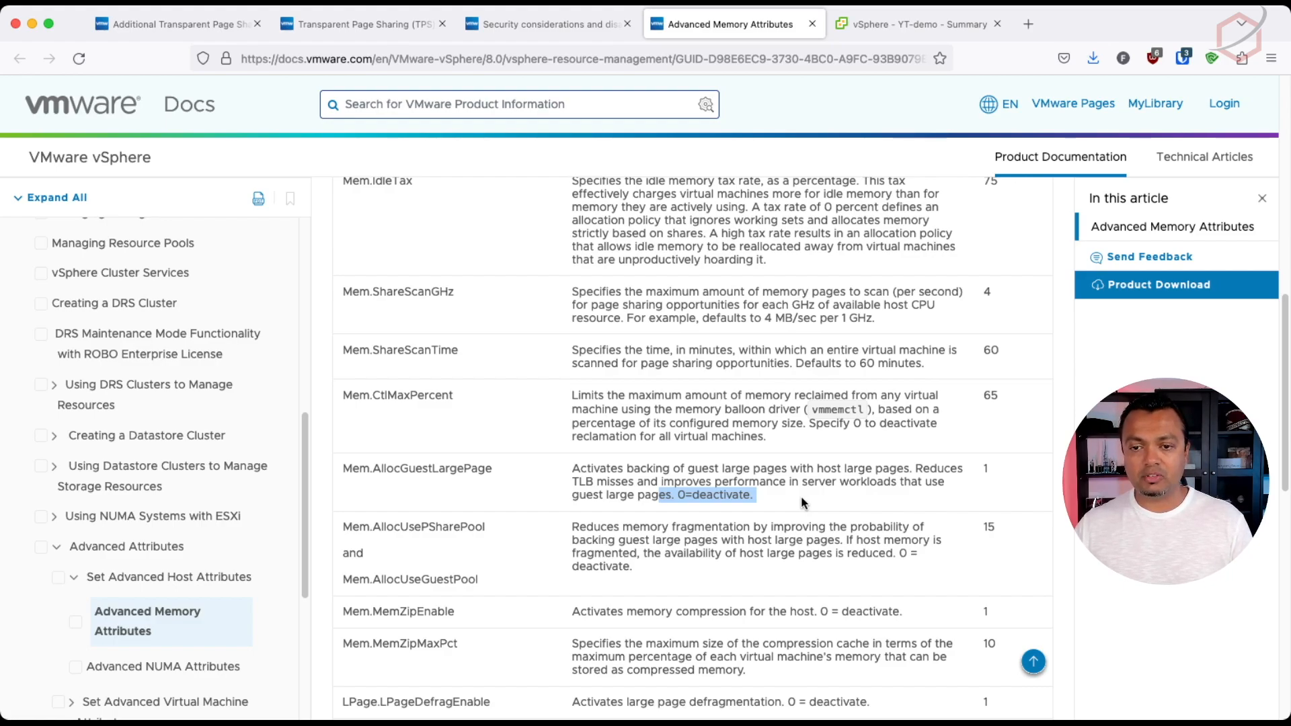
pyautogui.click(905, 23)
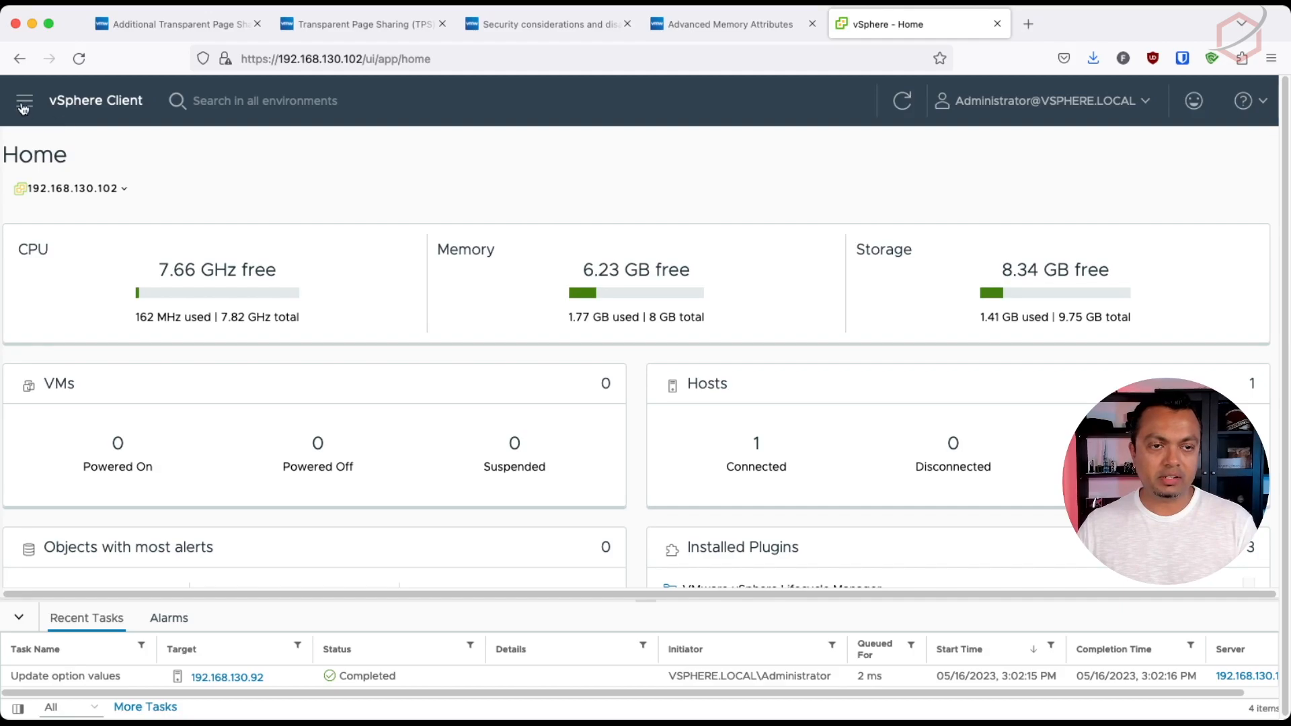
pyautogui.moveTo(241, 155)
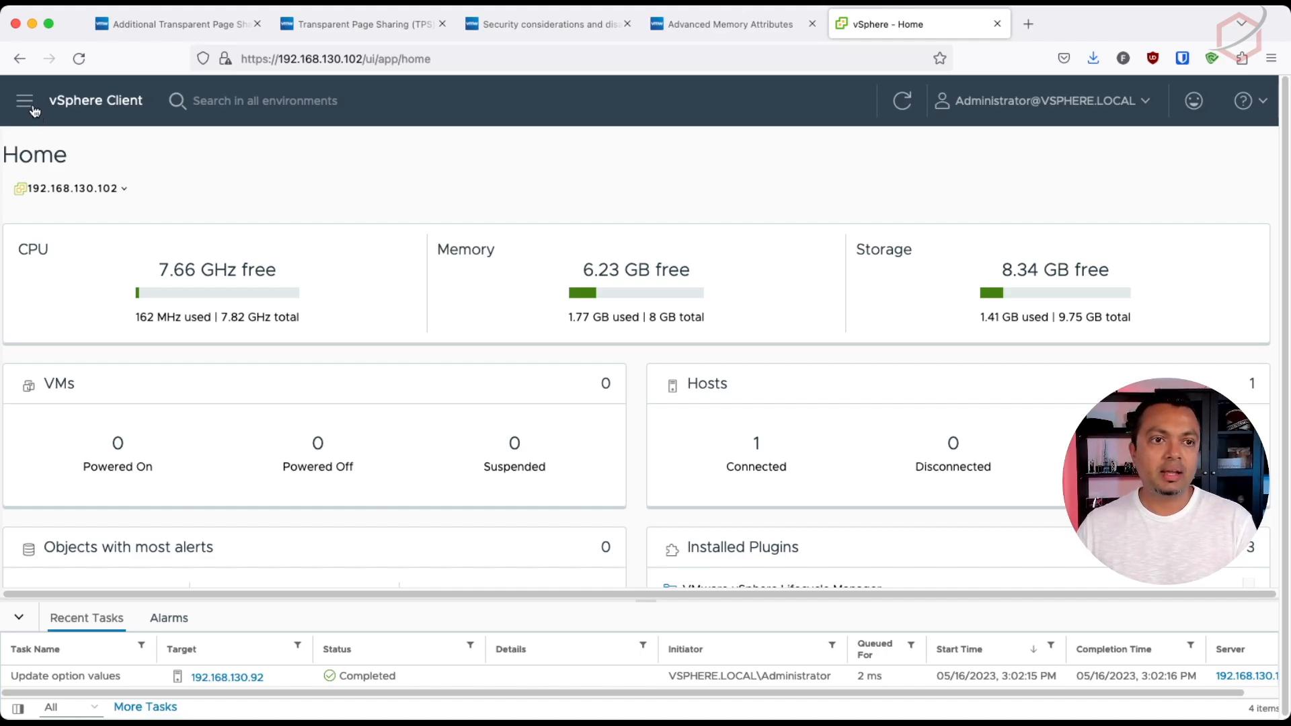
# Go to Inventory and open host 192.168.130.92's Configure > Advanced System Settings
pyautogui.click(24, 100)
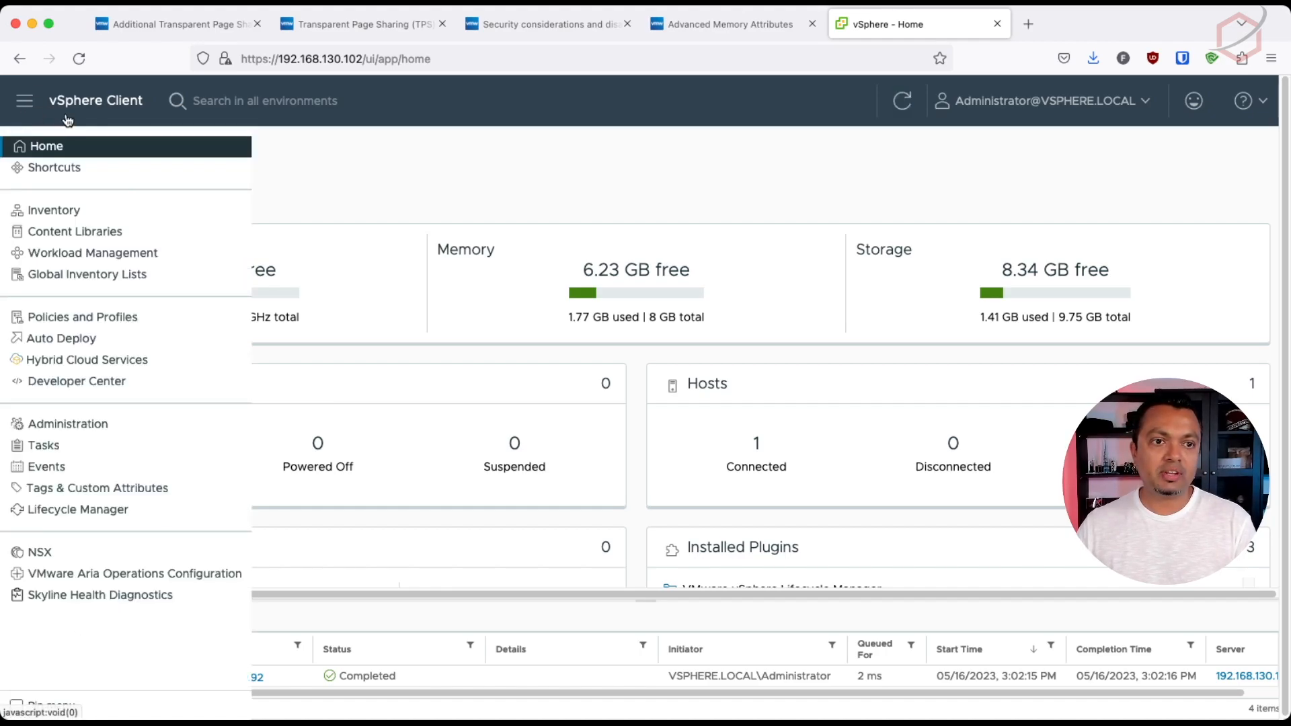
pyautogui.click(126, 250)
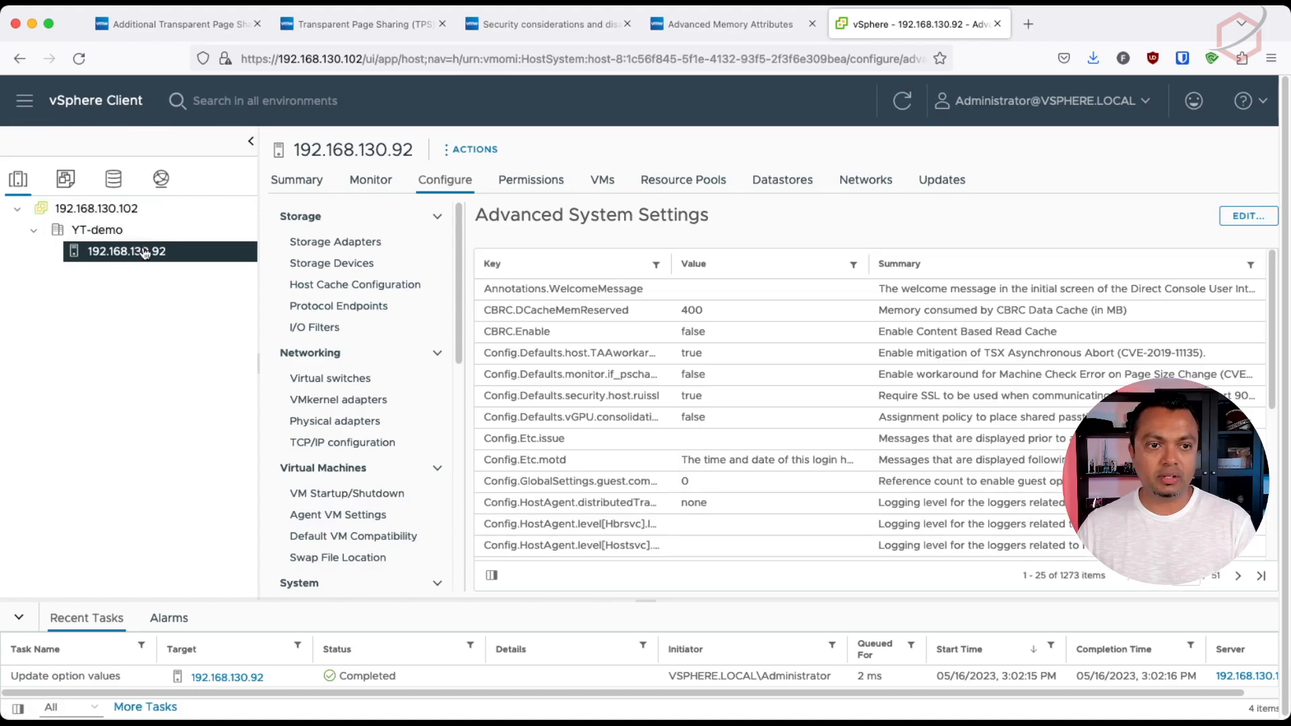
pyautogui.click(296, 180)
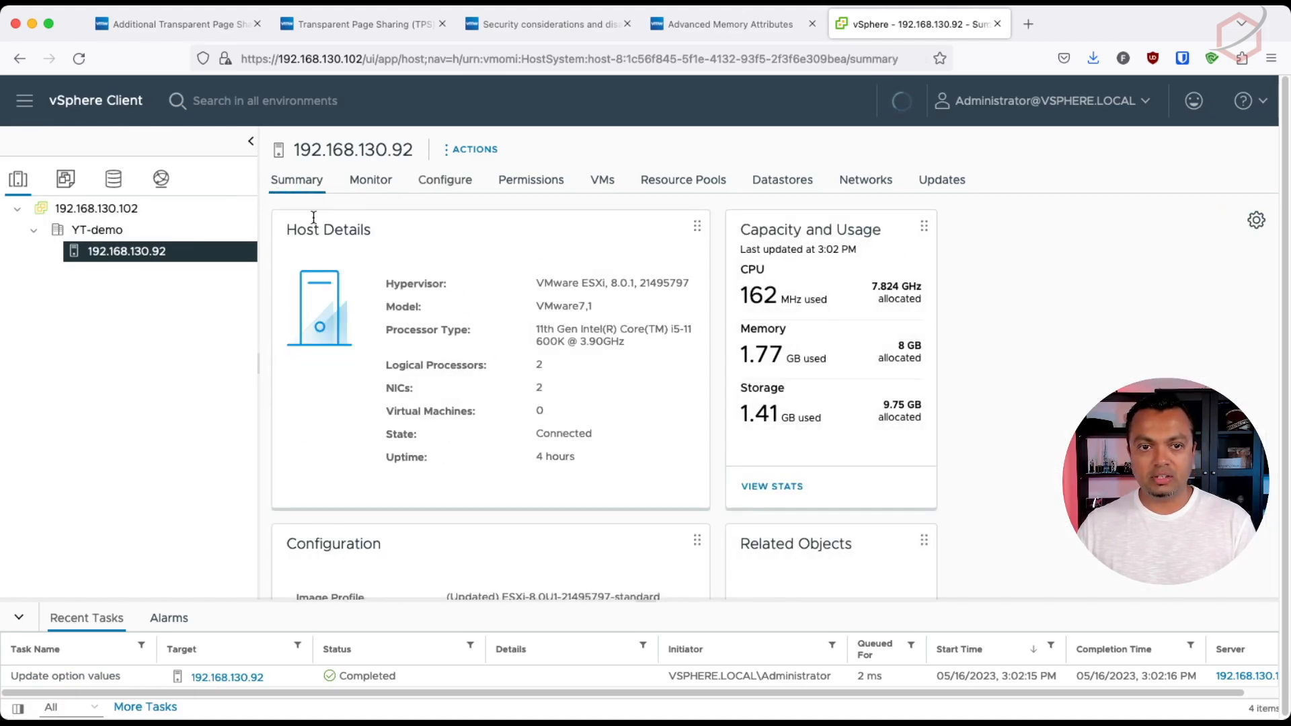
pyautogui.click(444, 180)
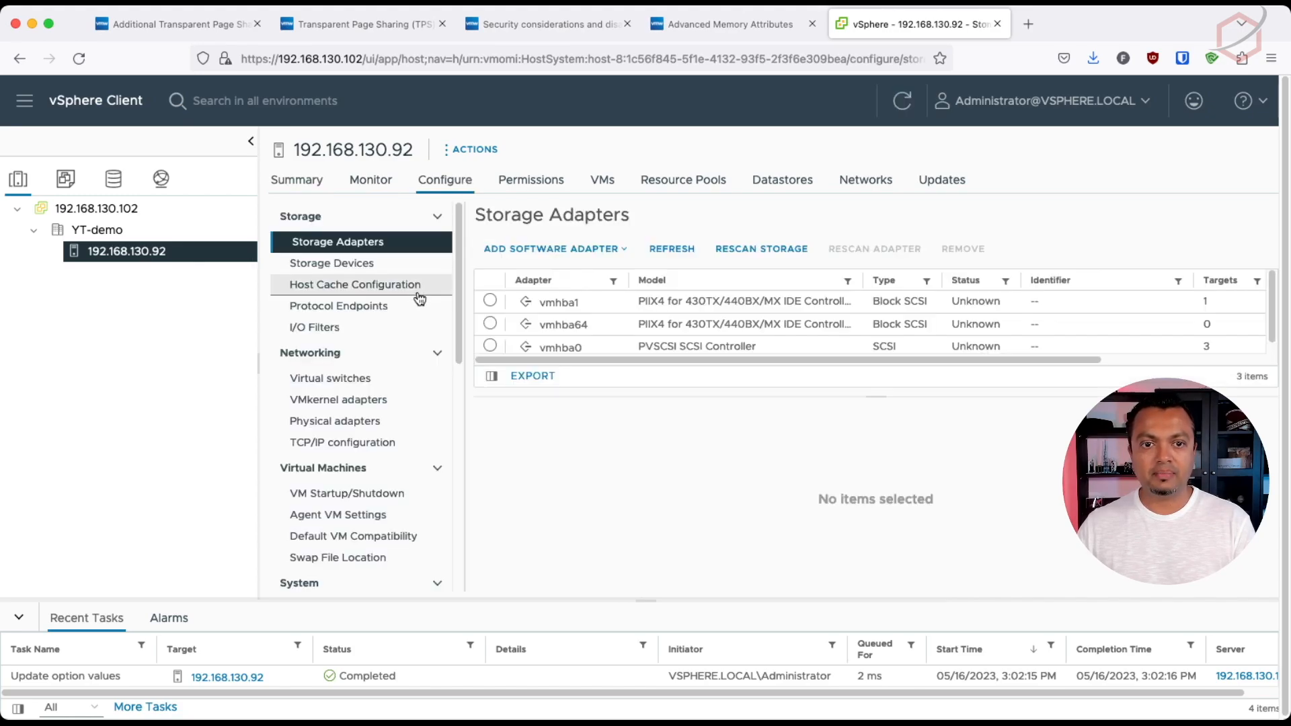
pyautogui.scroll(-3)
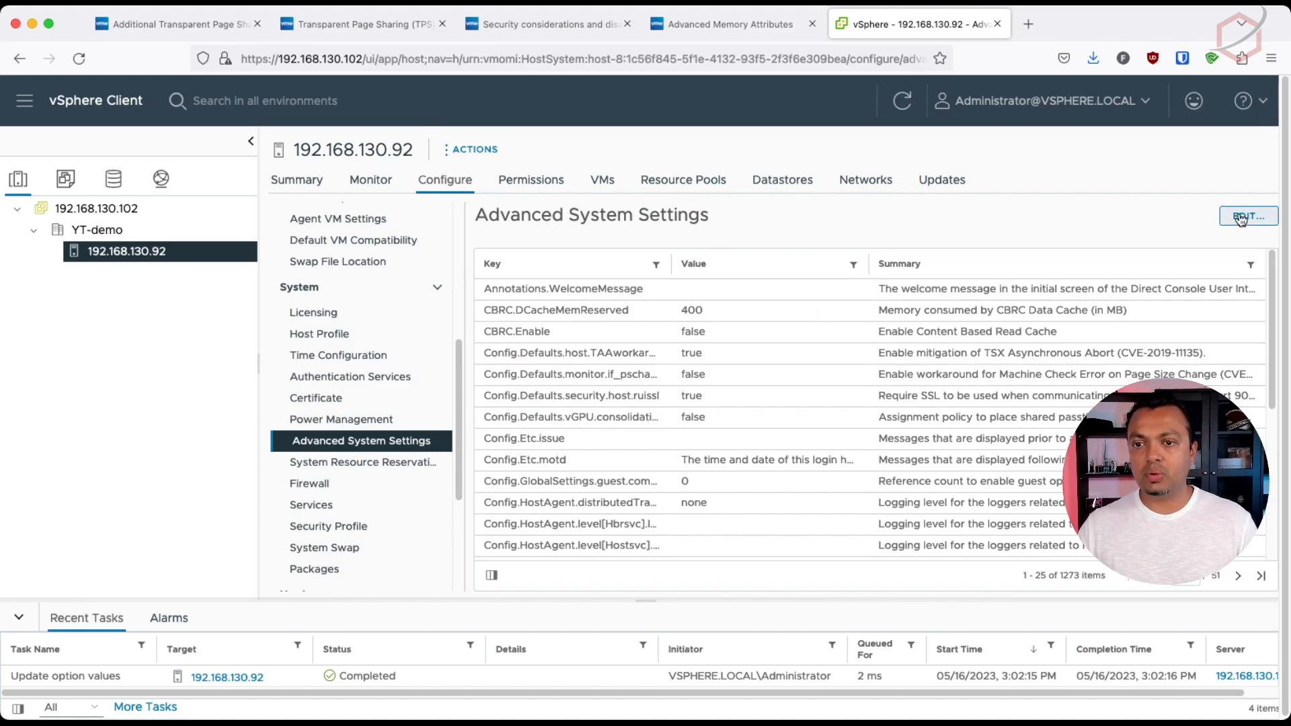
# Edit advanced settings, filter for 'saltin', and save Mem.ShareForceSalting as 0
pyautogui.click(1248, 216)
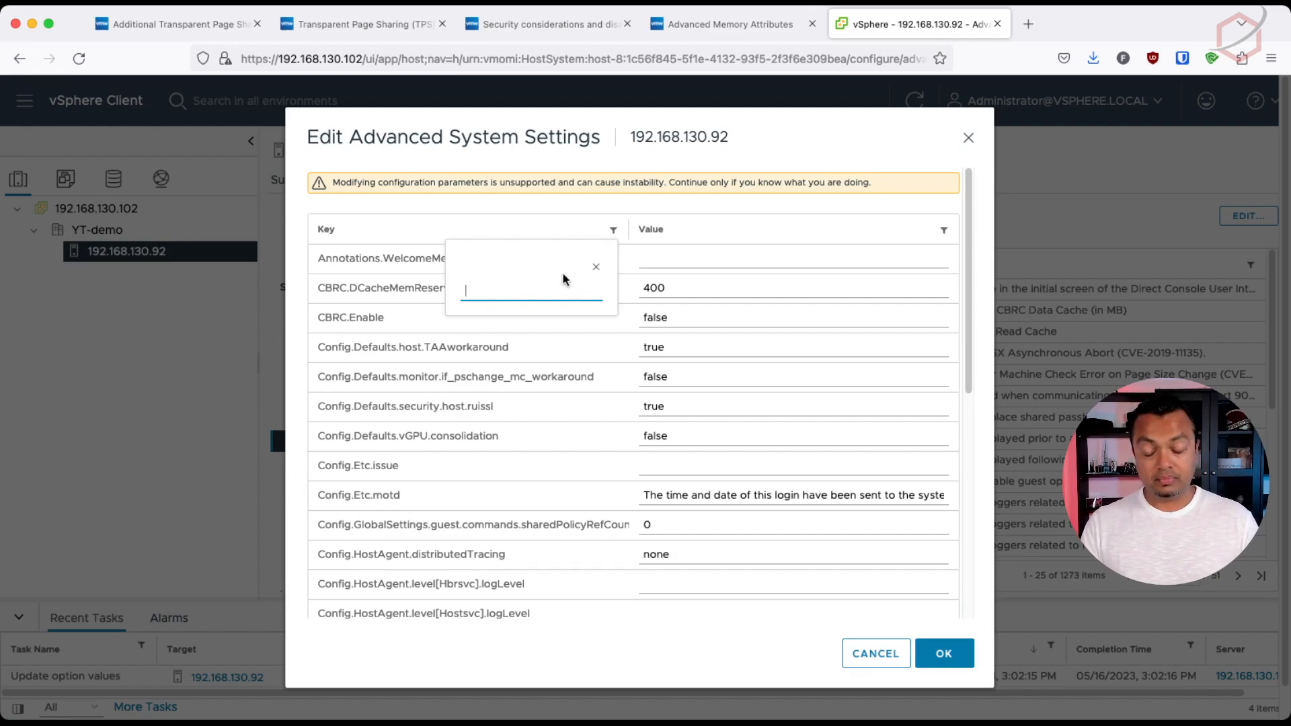
pyautogui.write('saltin')
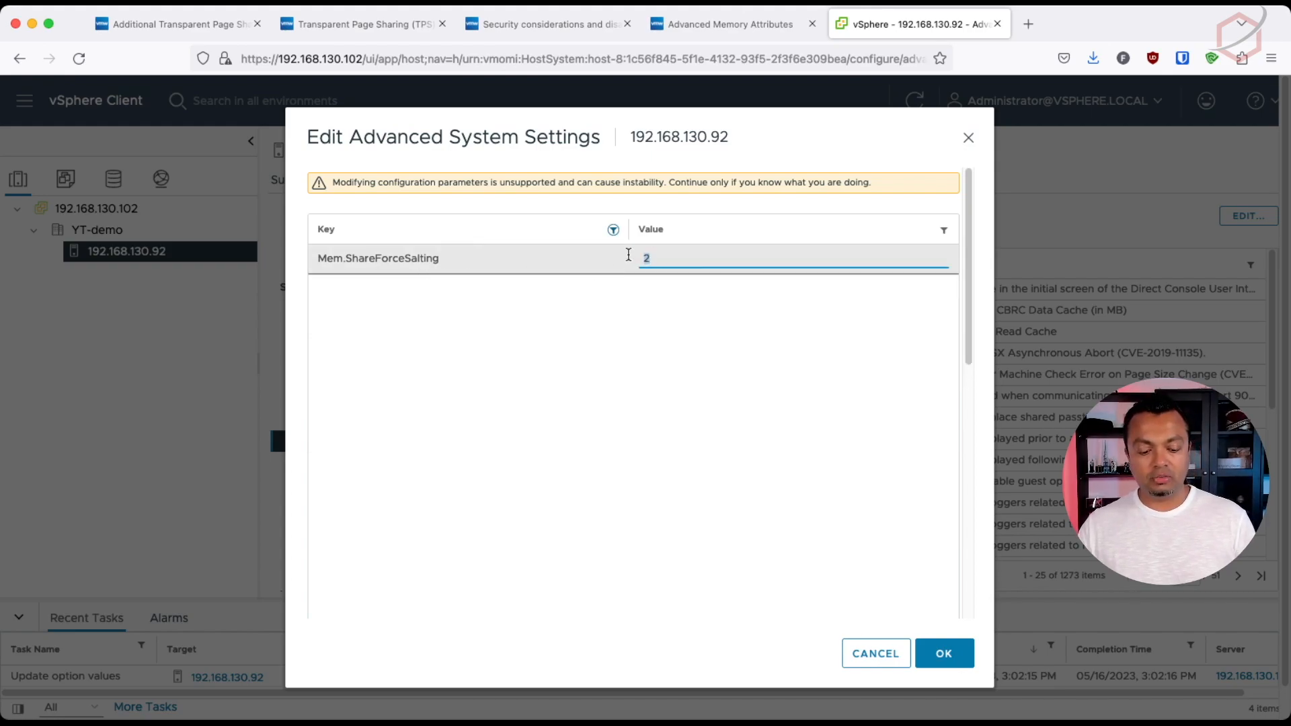
pyautogui.write('0')
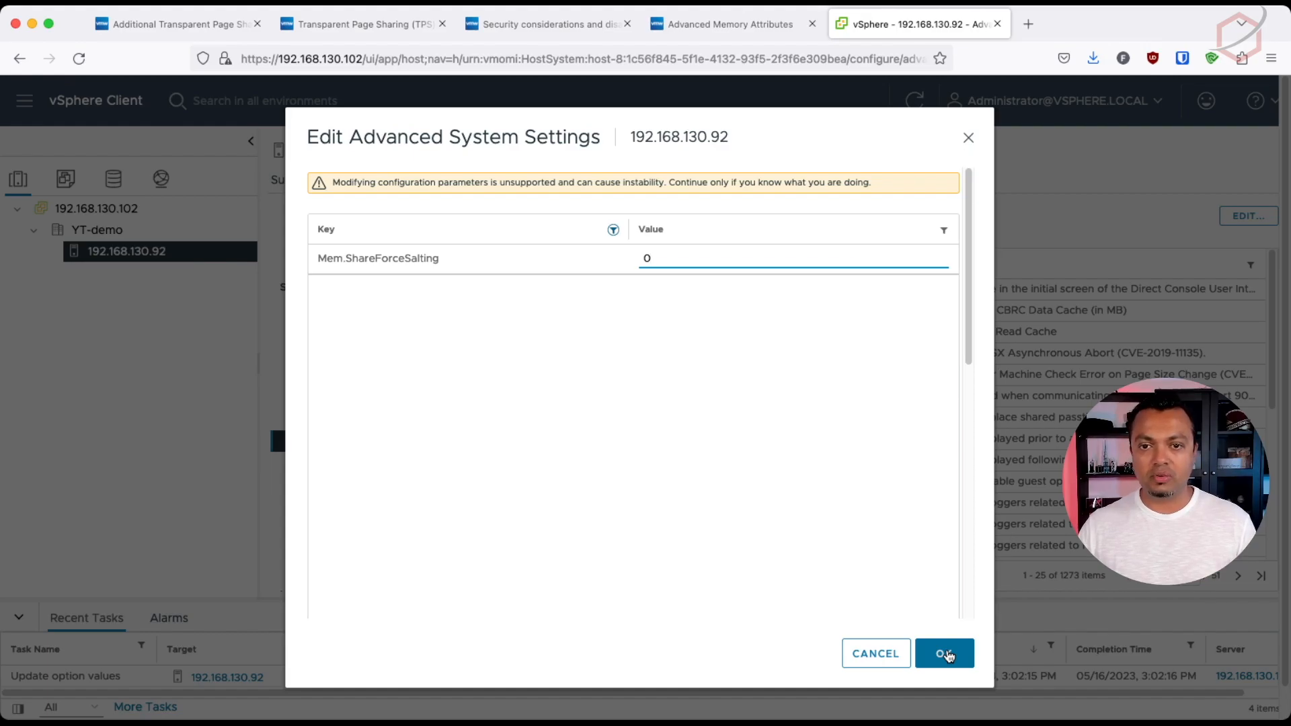
pyautogui.click(943, 653)
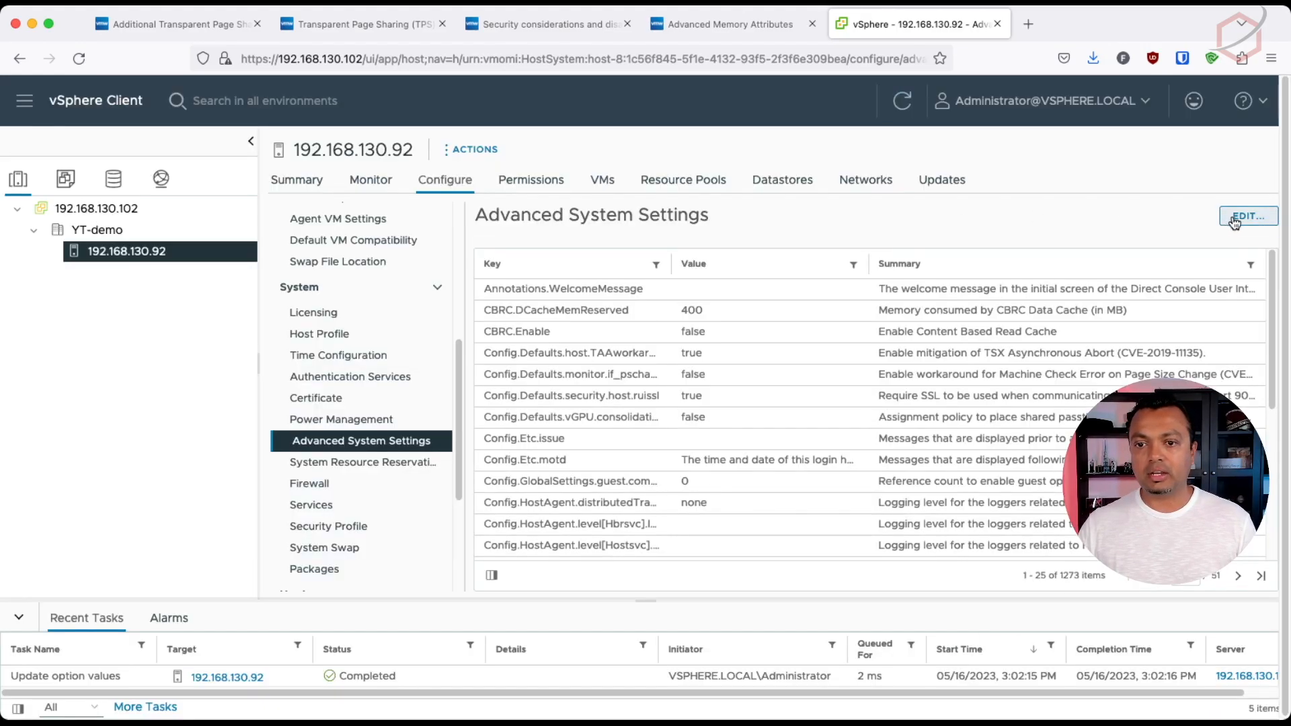
# Edit advanced settings filtered by 'mem.' and save Mem.AllocGuestLargePage as 0
pyautogui.click(1246, 216)
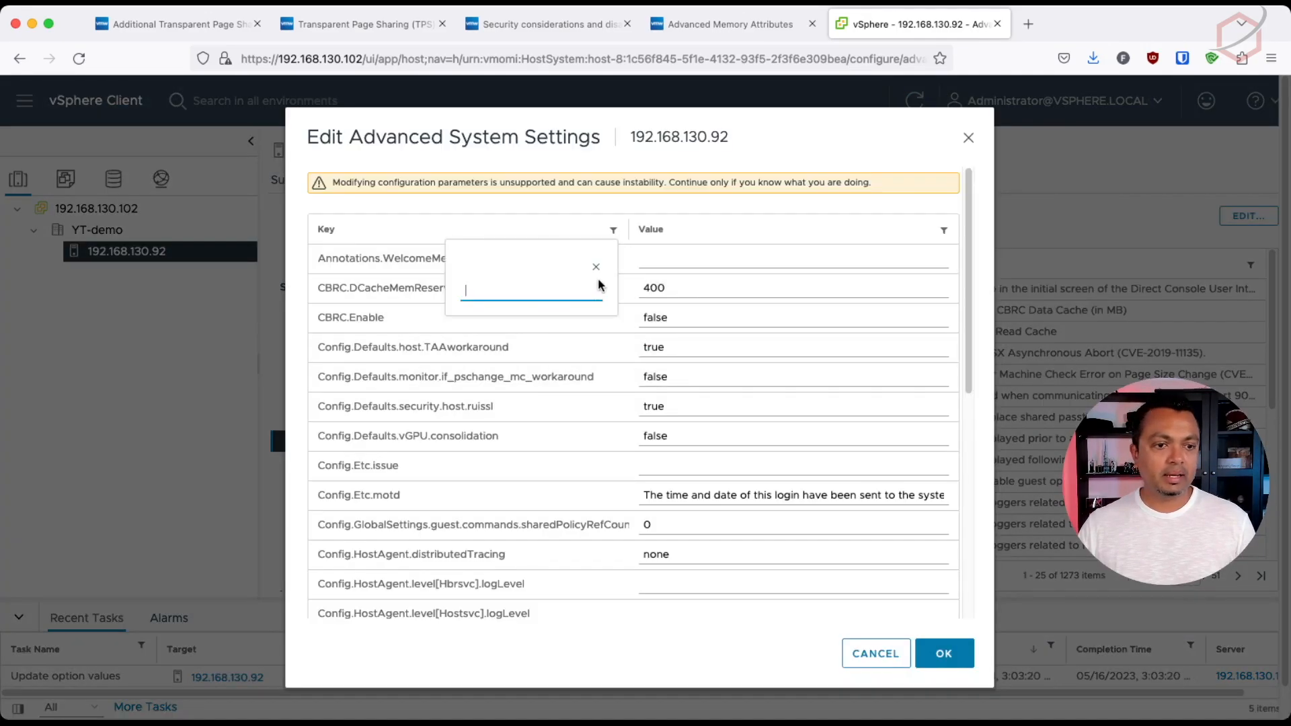
pyautogui.write('mem.alloc')
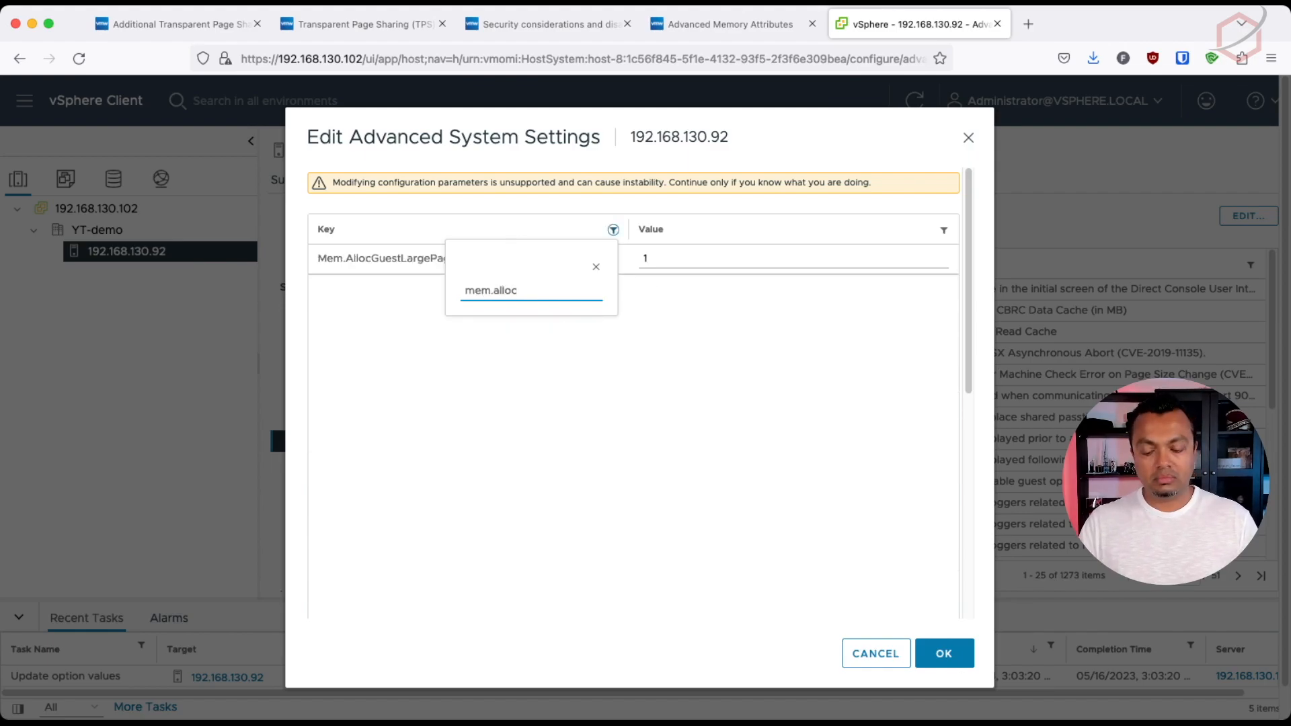
pyautogui.click(712, 258)
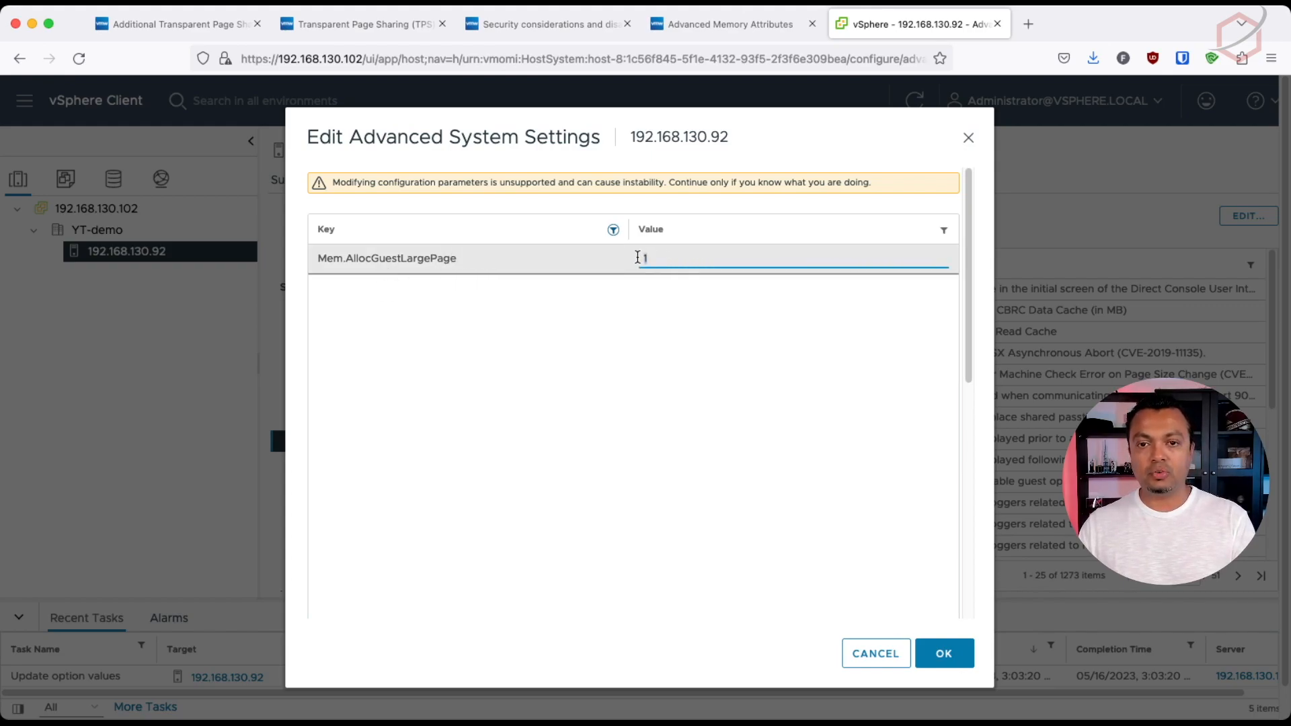
pyautogui.write('0')
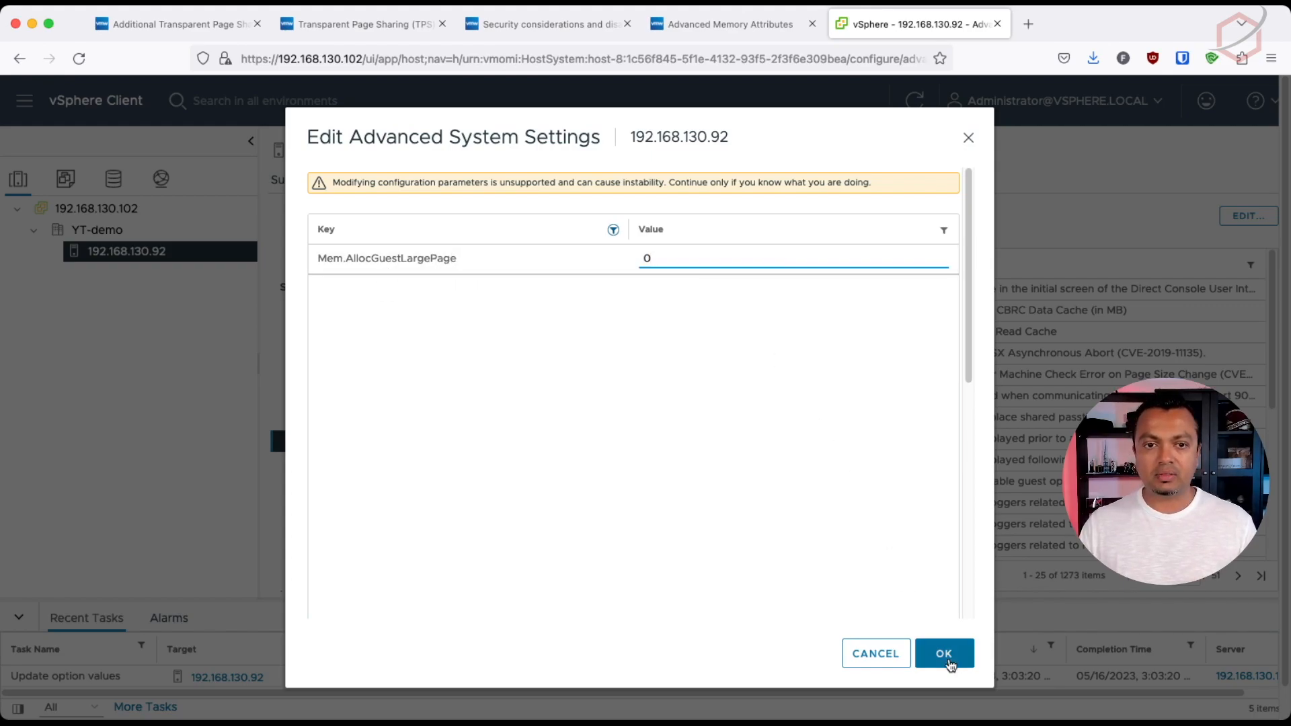
pyautogui.click(943, 653)
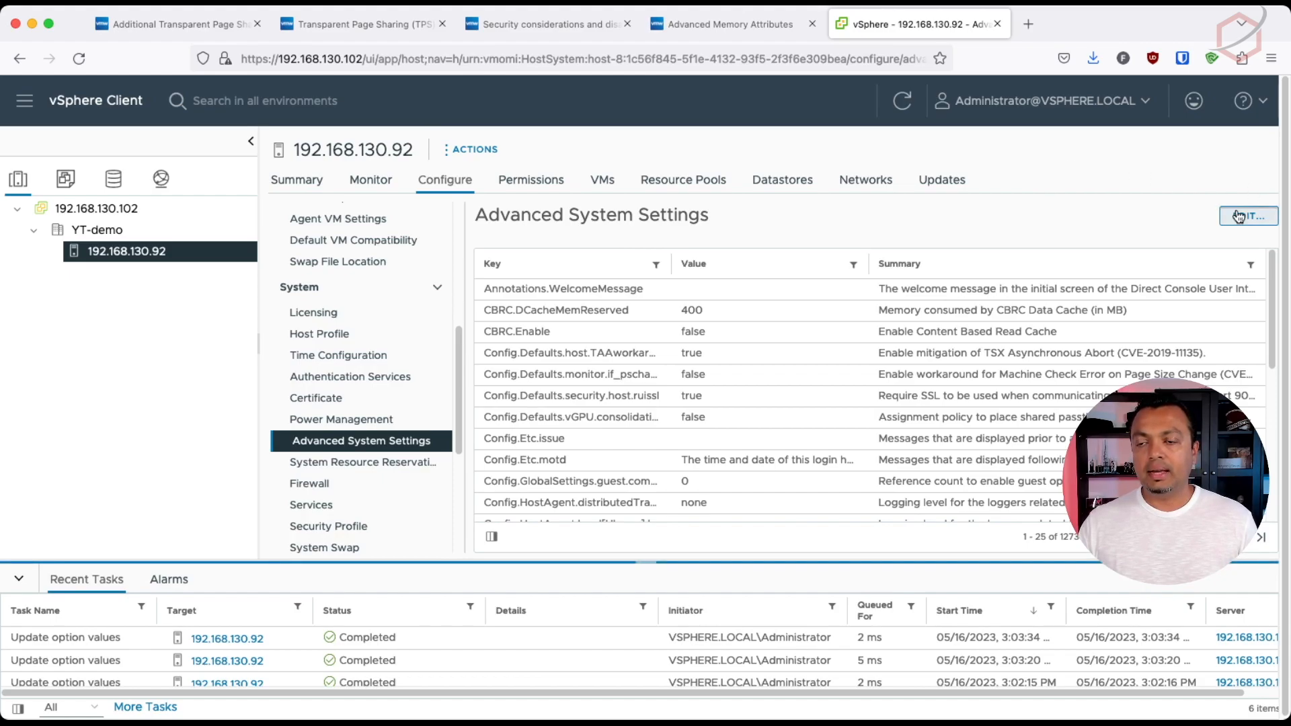
pyautogui.click(1247, 216)
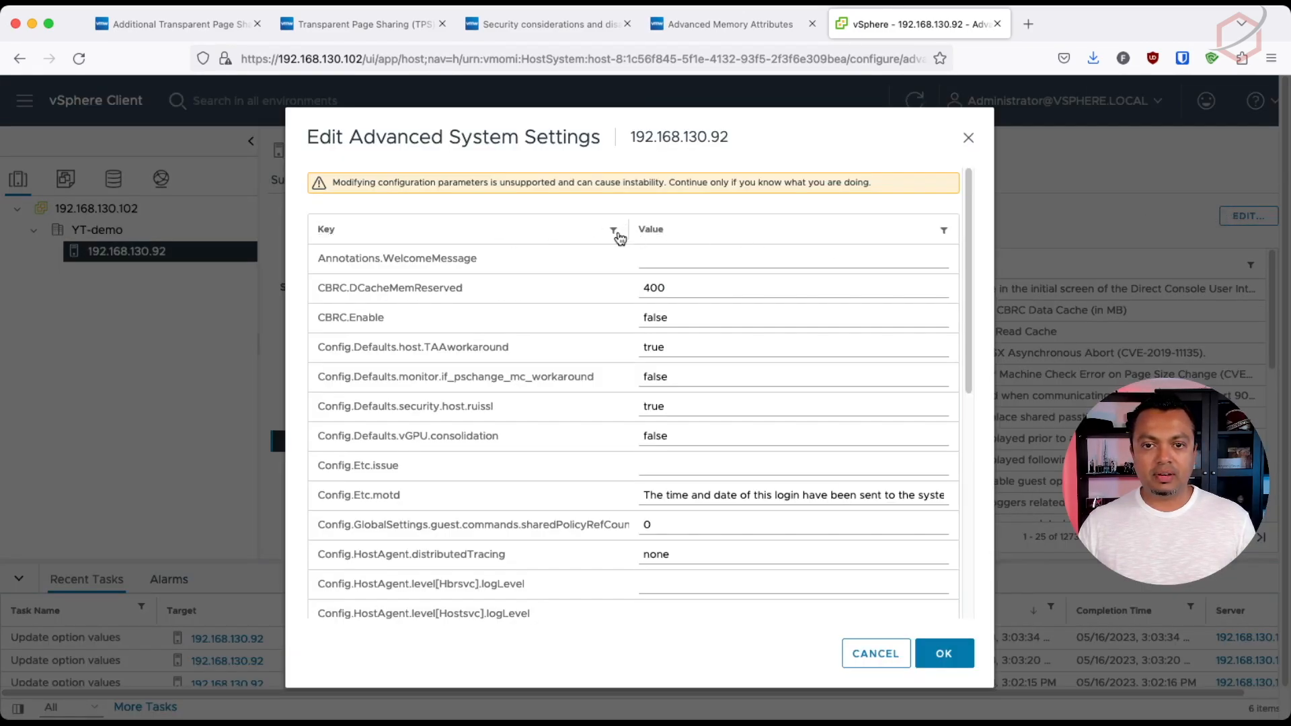
pyautogui.write('sa')
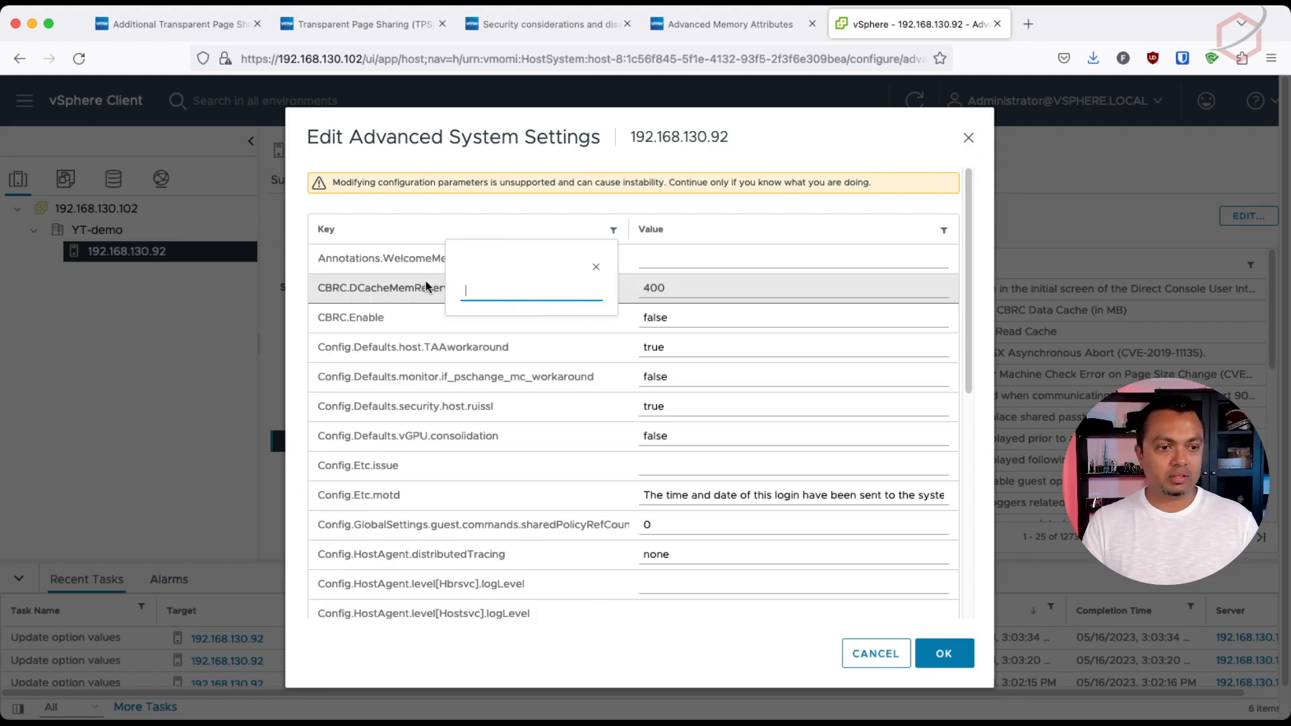
pyautogui.write('allocgu')
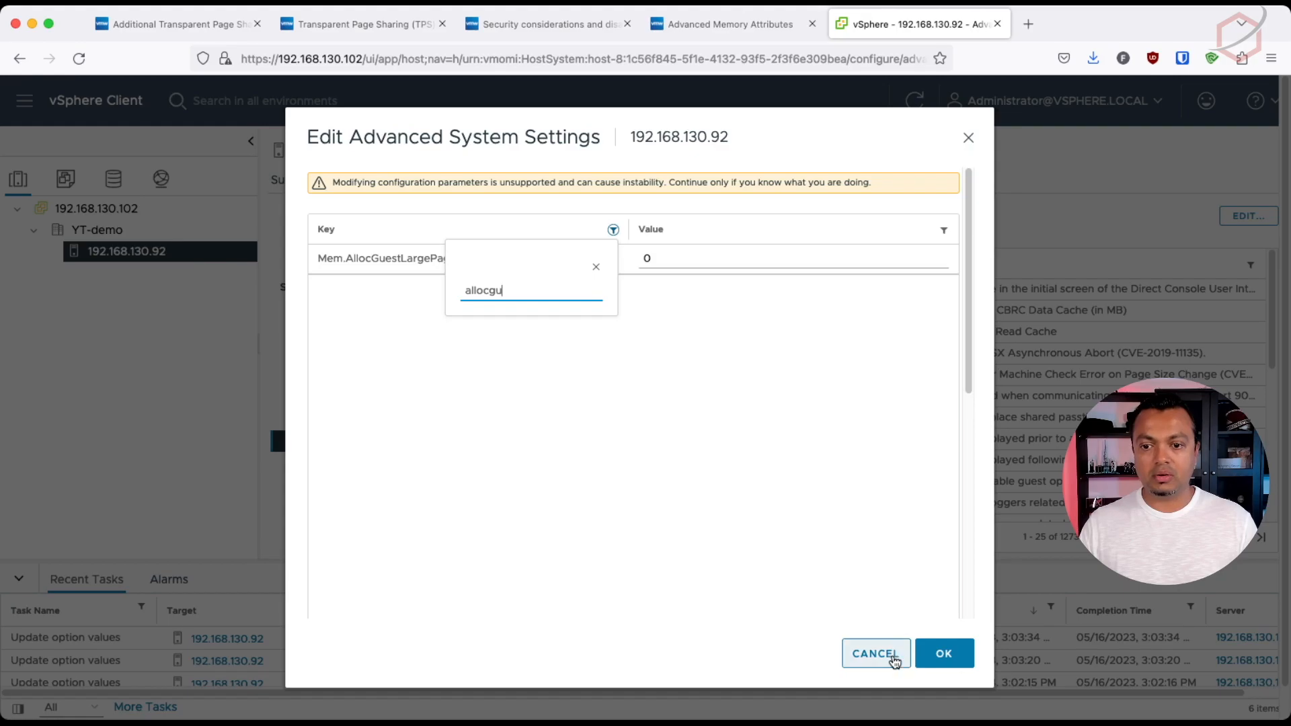
pyautogui.click(874, 653)
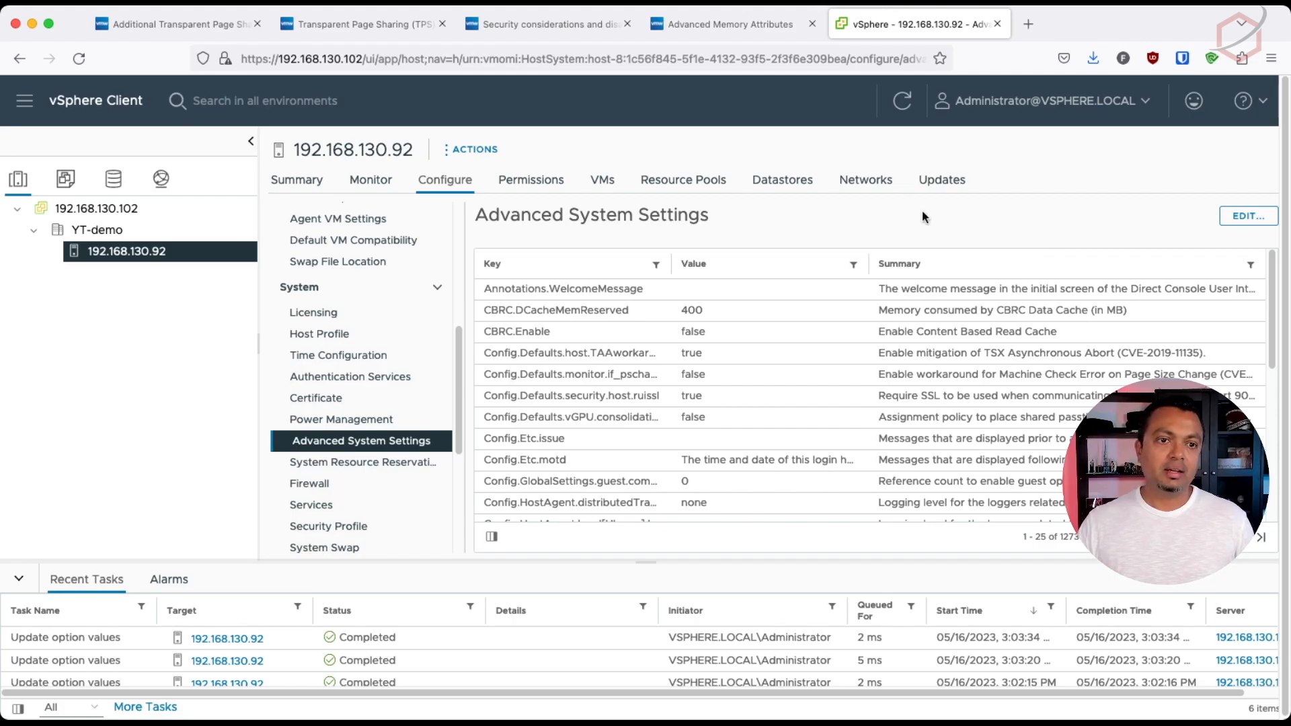
# Reboot host 192.168.130.92 via Power > Reboot with the reason 'Enabled TPS'
pyautogui.rightClick(126, 251)
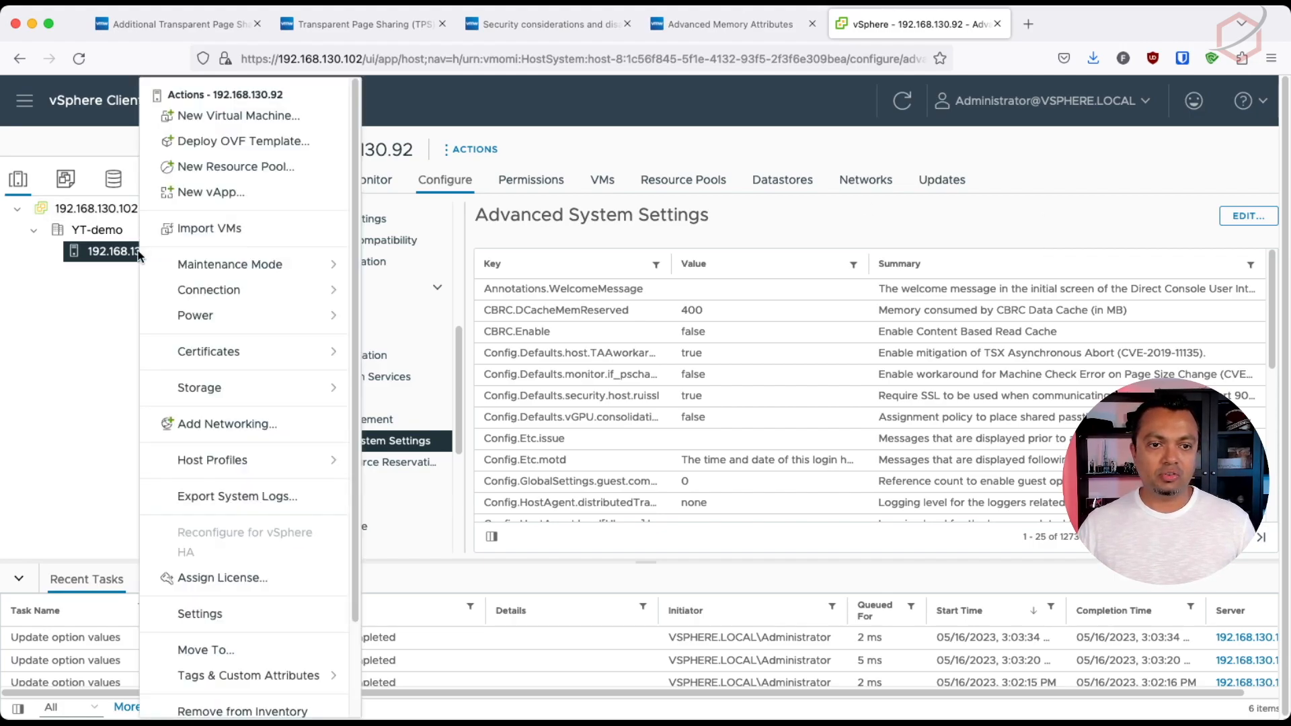
pyautogui.click(195, 315)
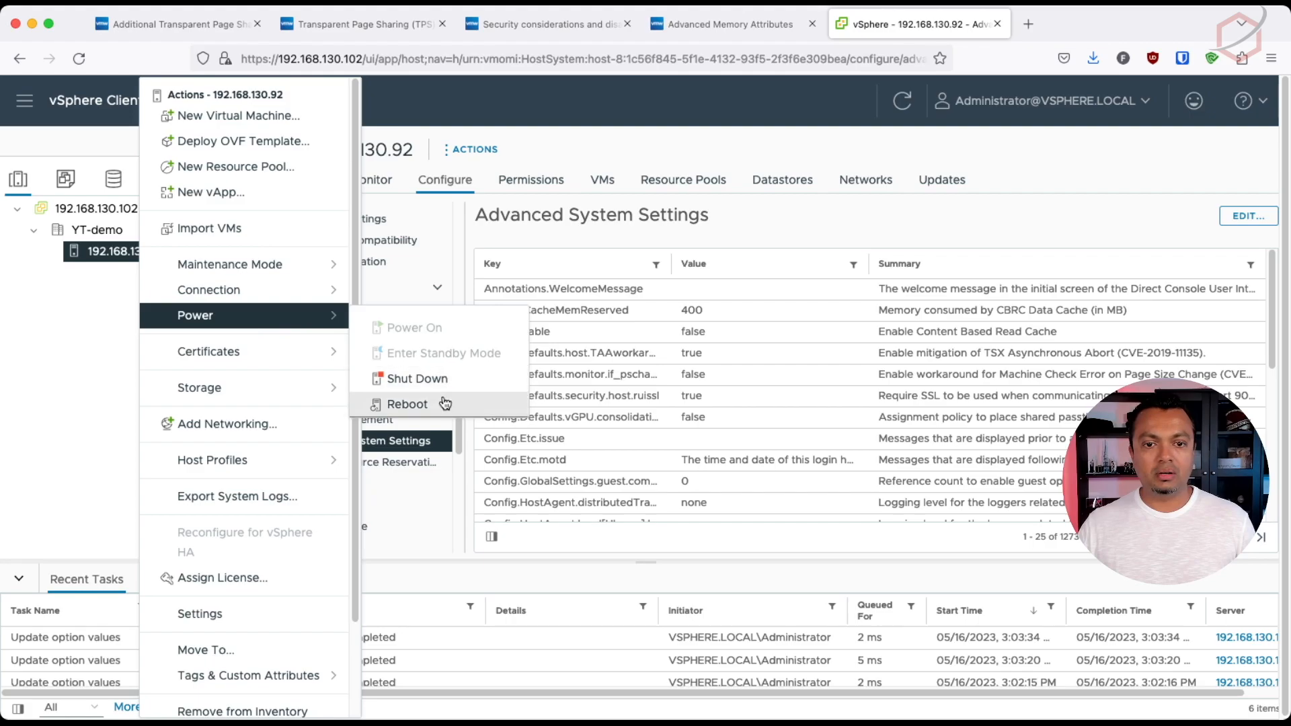
pyautogui.click(407, 403)
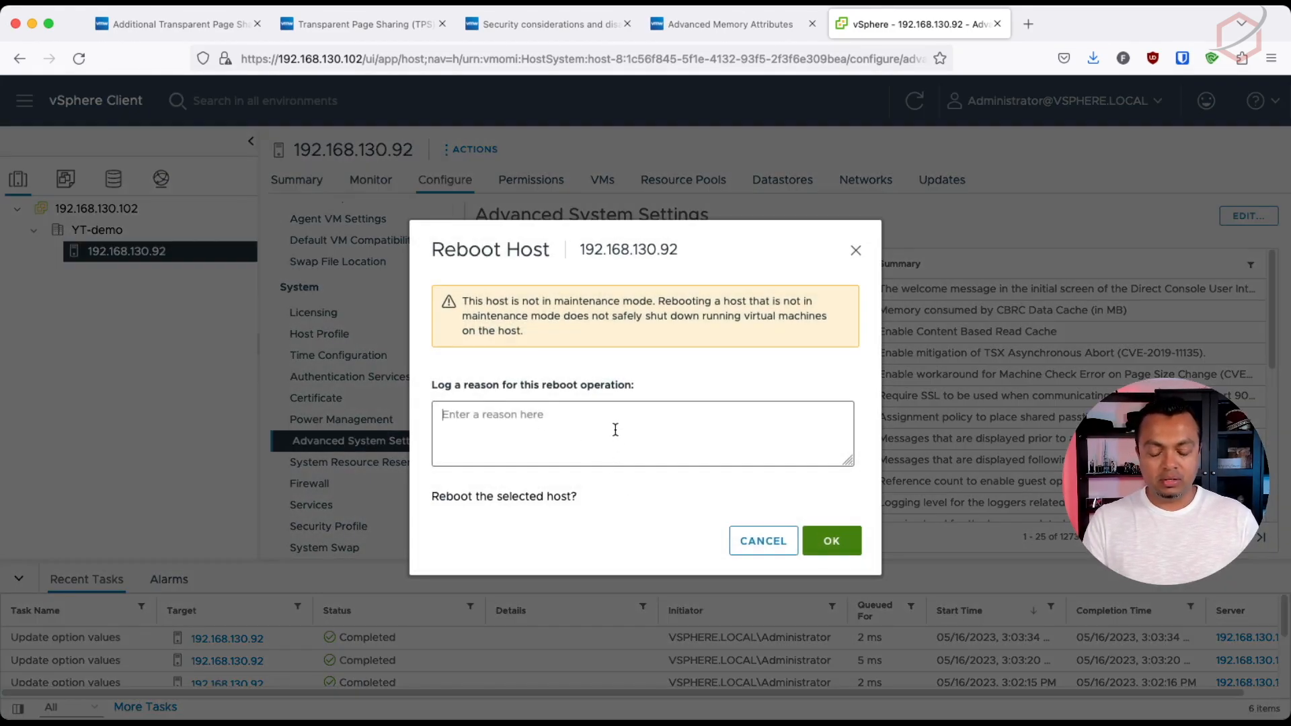
pyautogui.write('Enabled TPS')
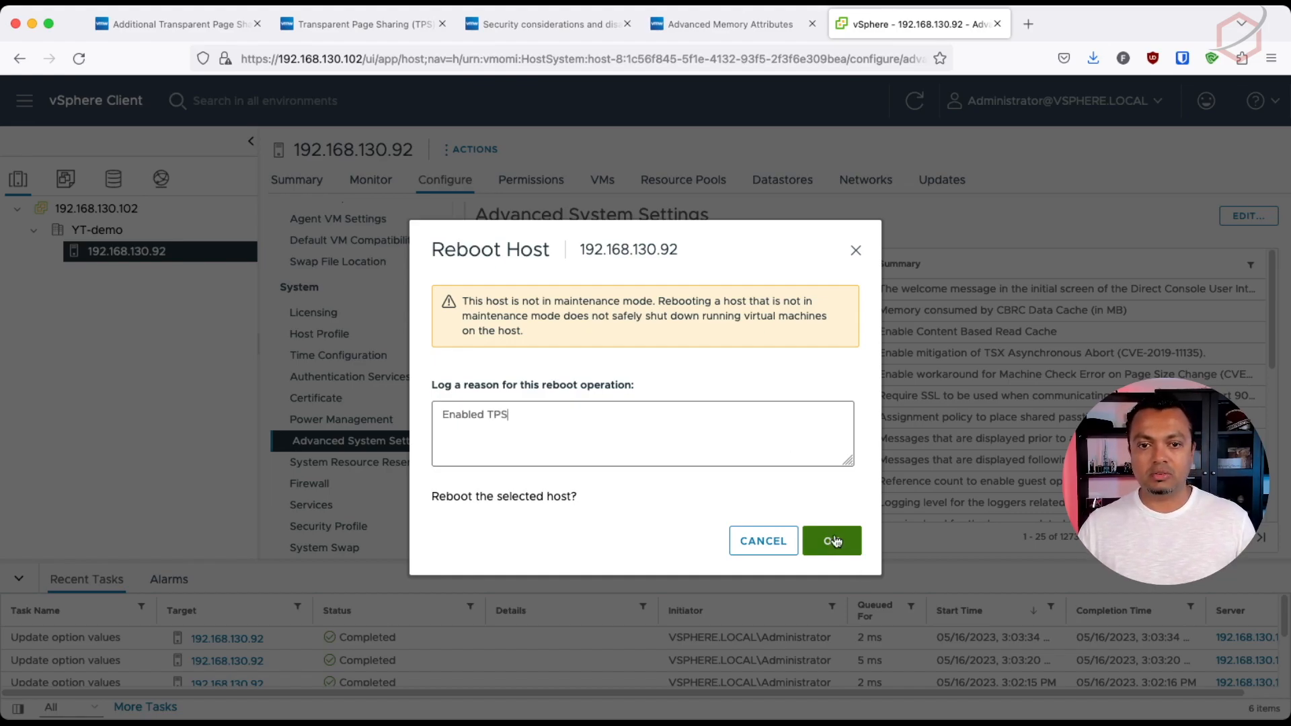
pyautogui.click(831, 541)
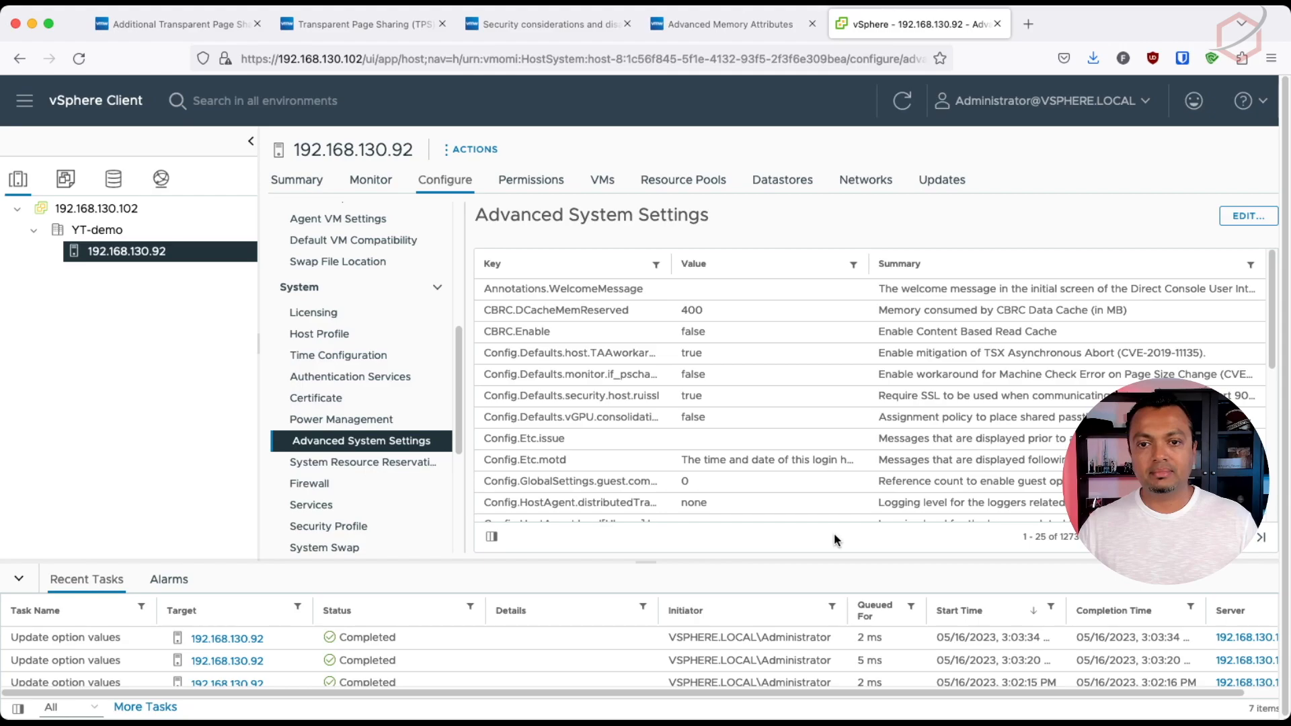
pyautogui.click(95, 209)
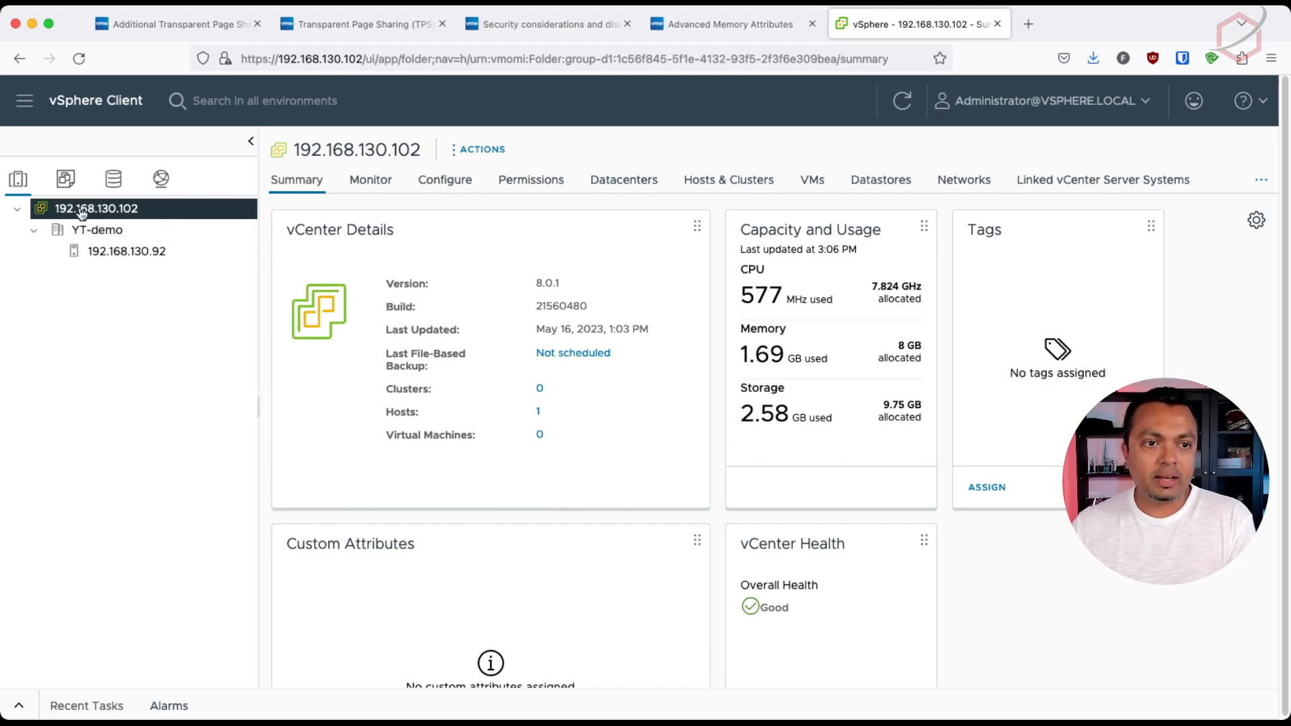
pyautogui.moveTo(24, 100)
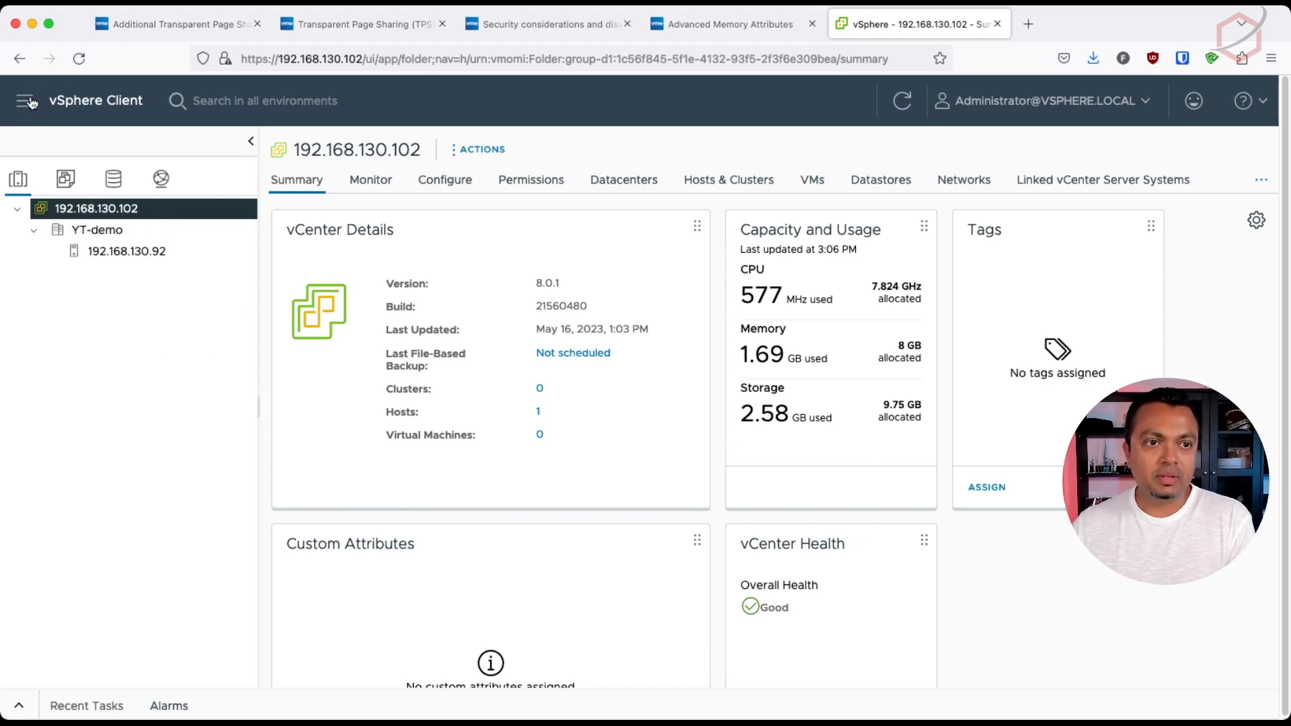
# Reopen the rebooted host 192.168.130.92 from Inventory and view its Monitor tab
pyautogui.click(25, 100)
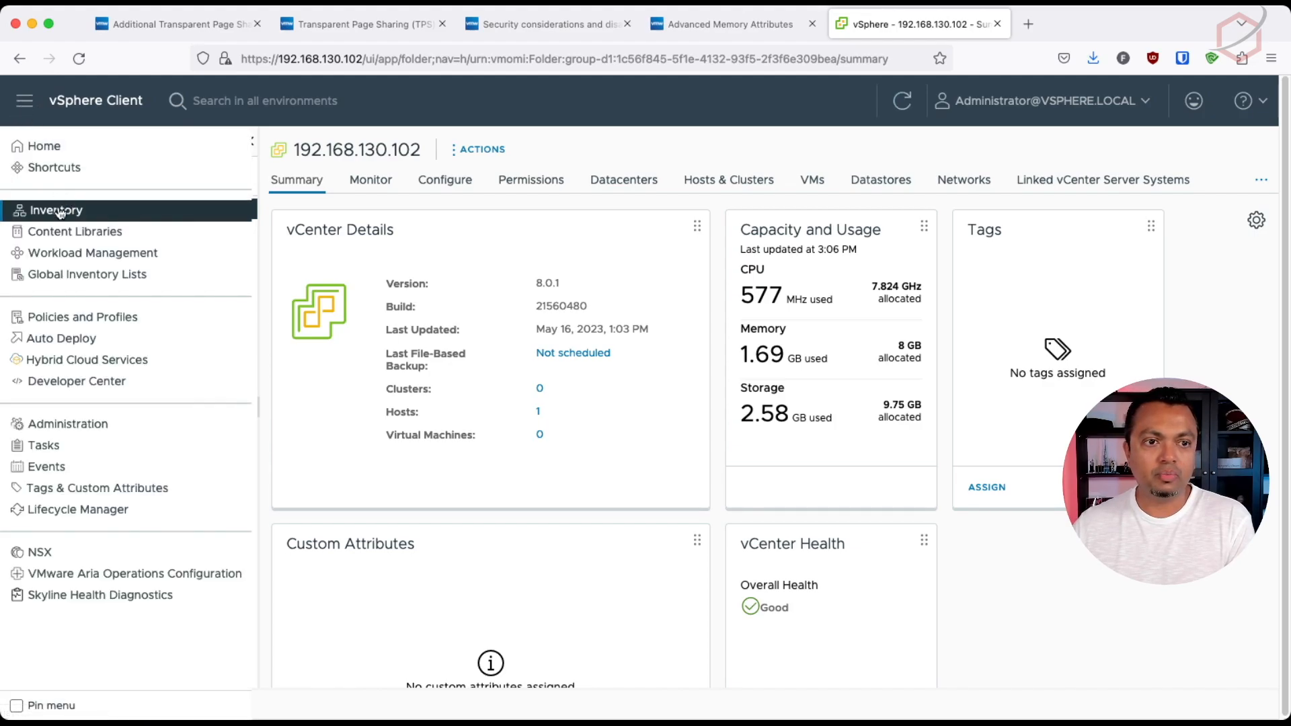
pyautogui.click(56, 210)
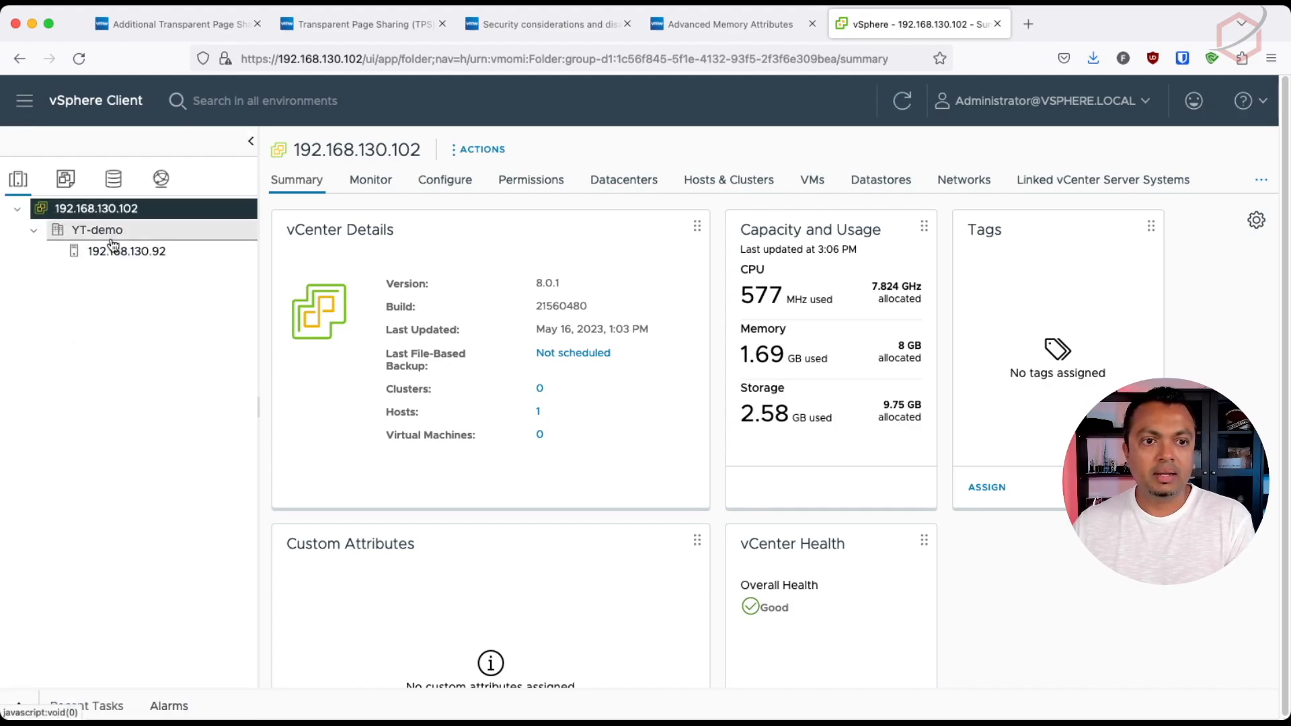
pyautogui.click(127, 250)
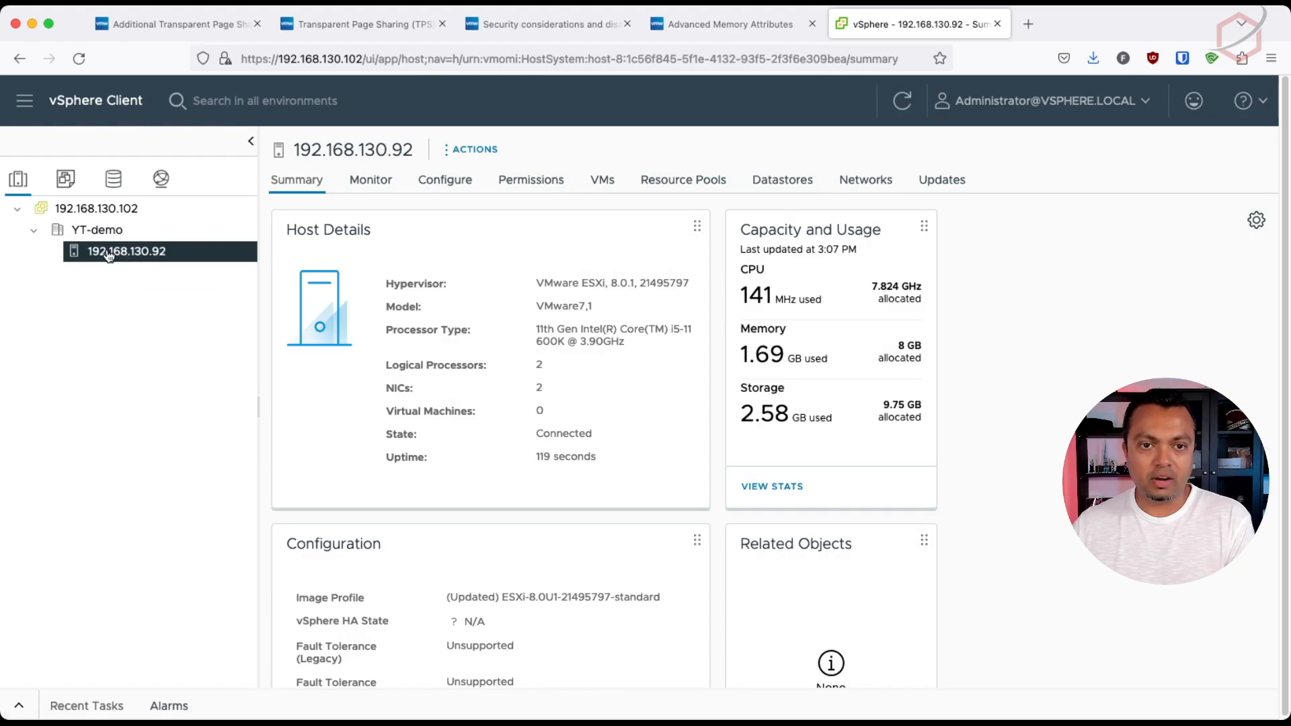
pyautogui.click(370, 179)
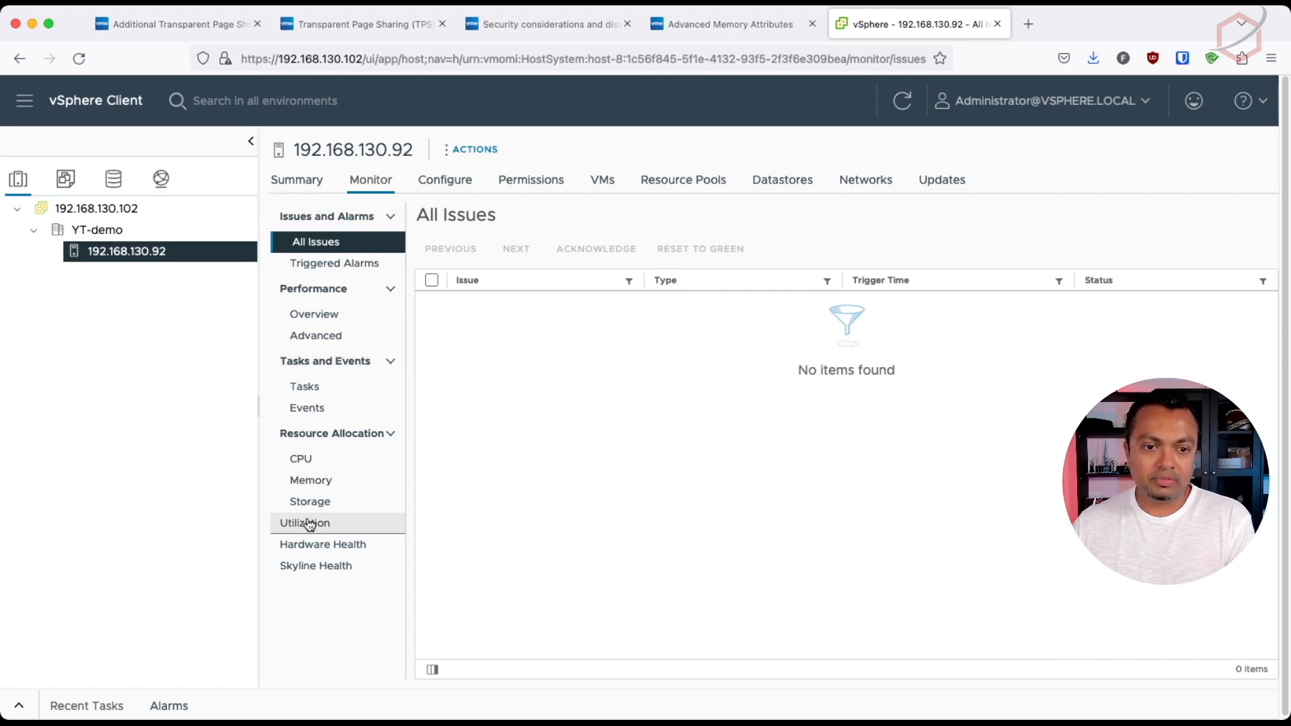
# Open Monitor > Utilization and highlight Guest Memory Shared at 0 B
pyautogui.click(304, 523)
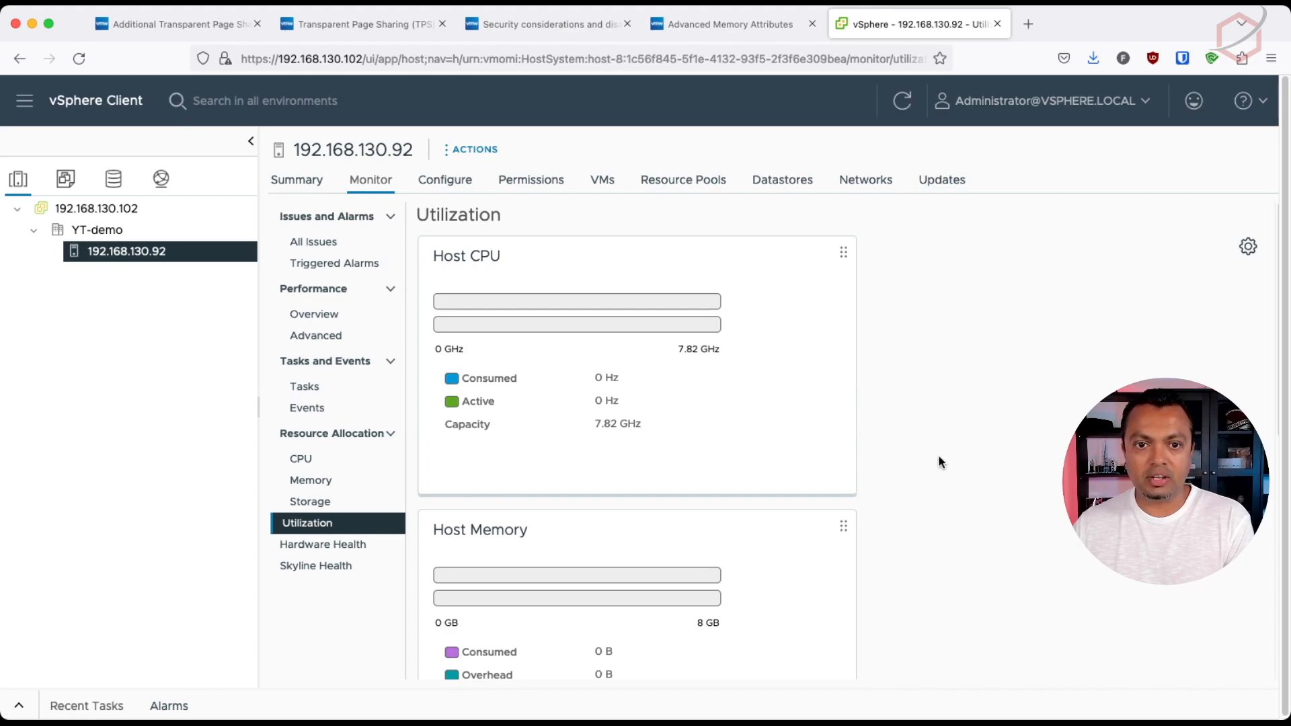
pyautogui.scroll(-3)
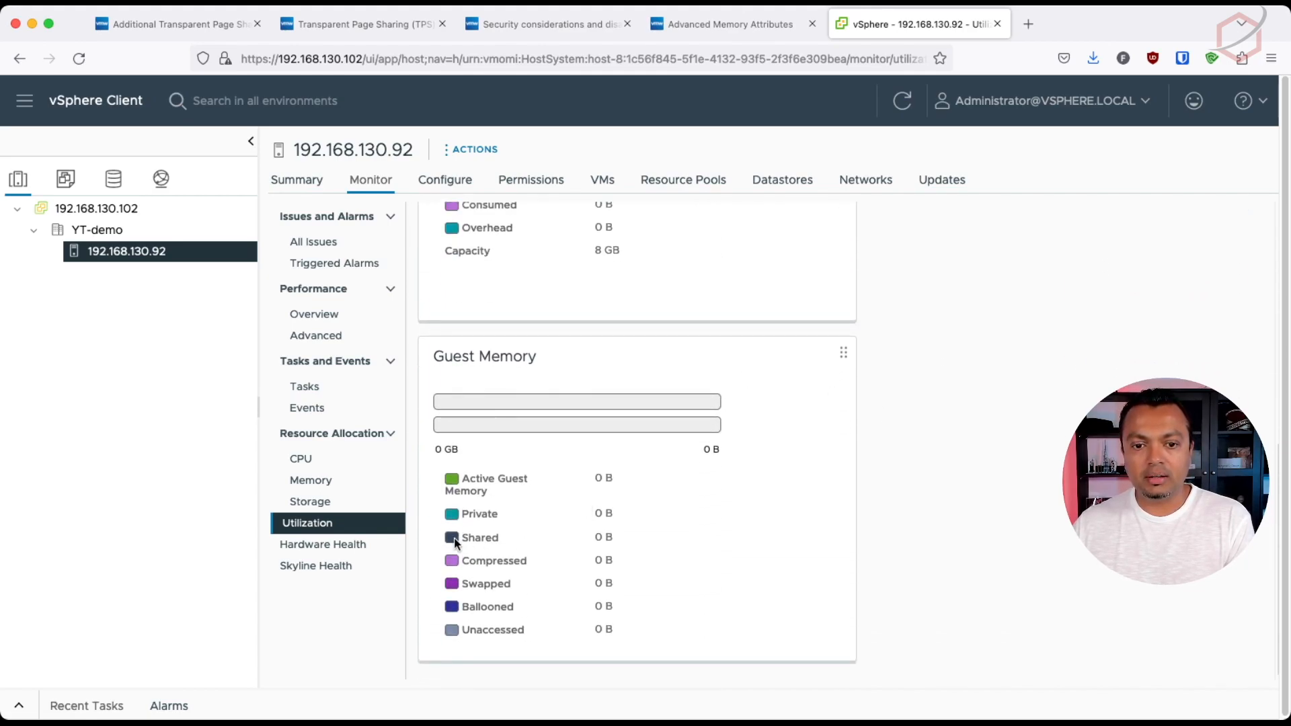
pyautogui.doubleClick(480, 536)
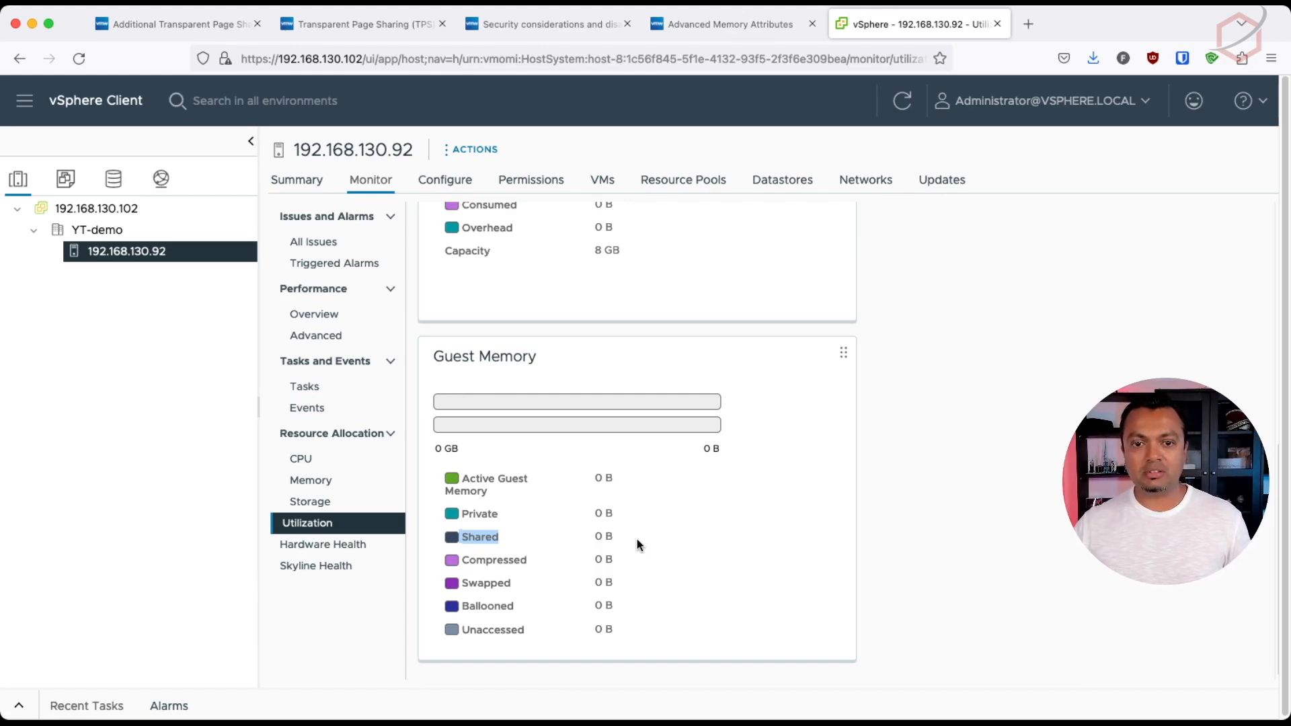
pyautogui.moveTo(665, 543)
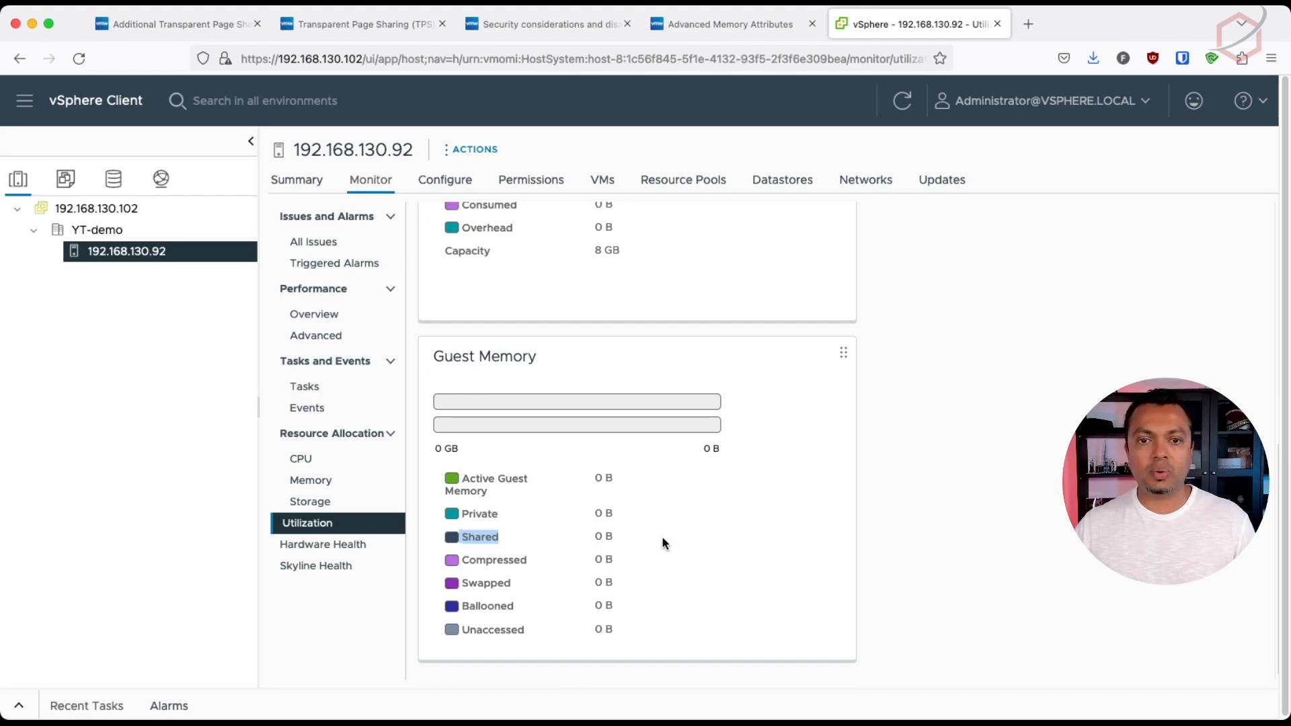
pyautogui.moveTo(690, 531)
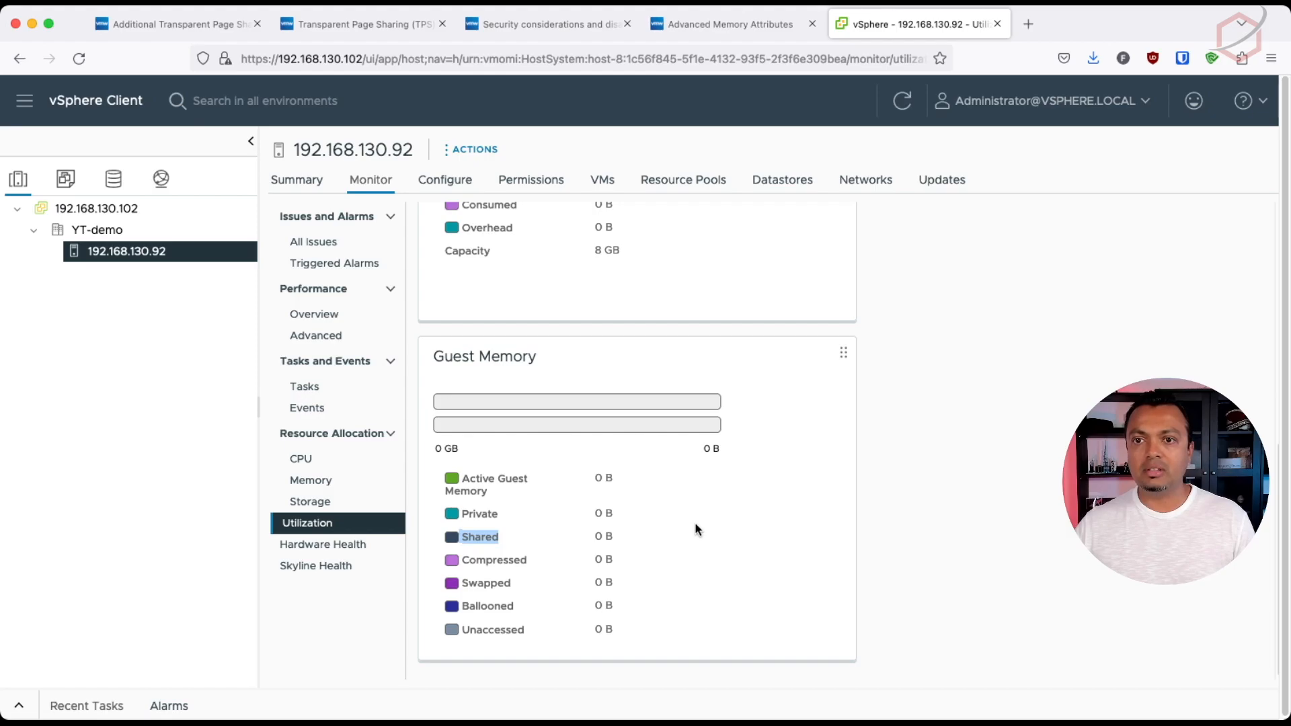
pyautogui.click(1098, 23)
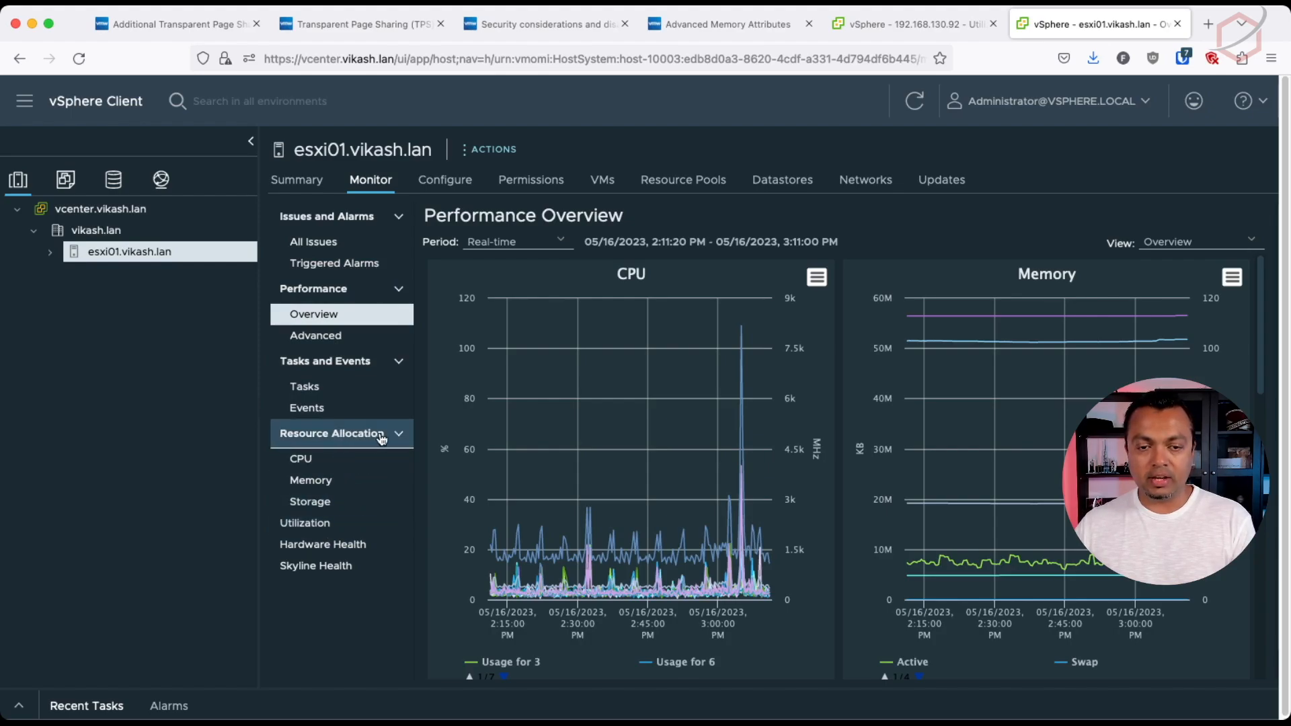
# Open esxi01.vikash.lan's Utilization page and highlight the 11.79 GB Shared guest memory
pyautogui.click(305, 523)
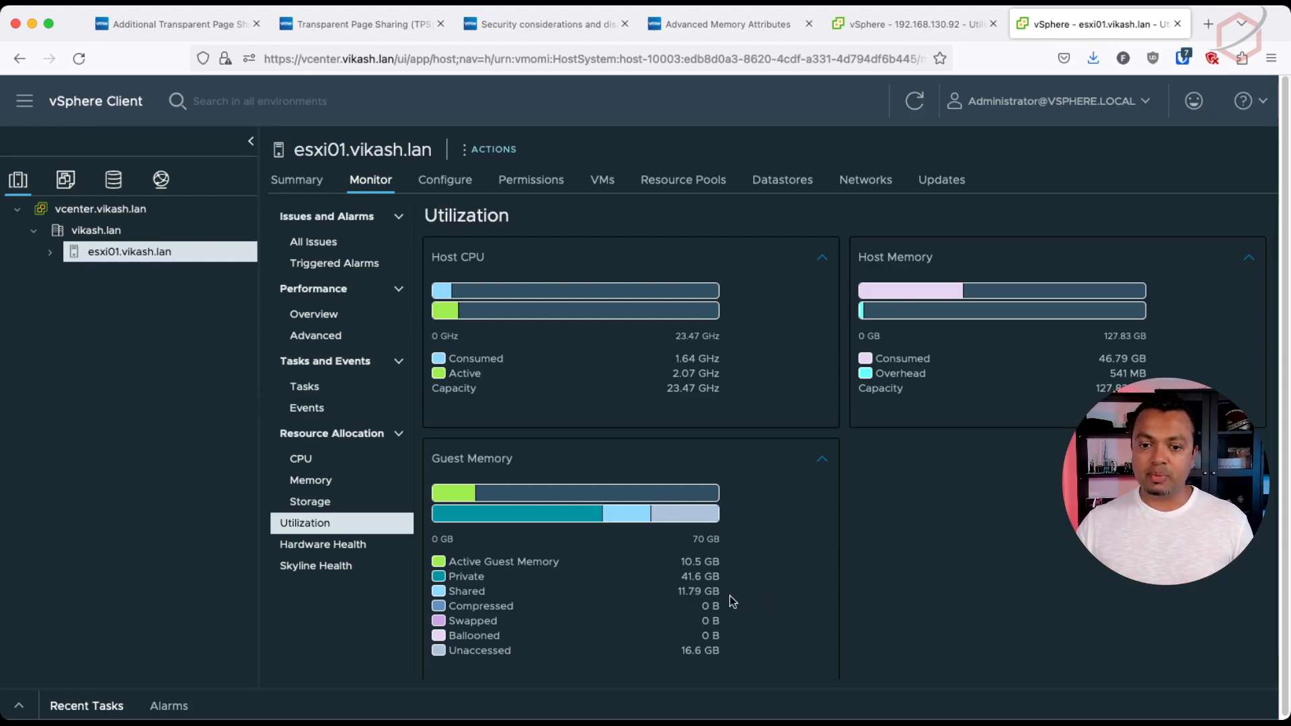
pyautogui.doubleClick(697, 590)
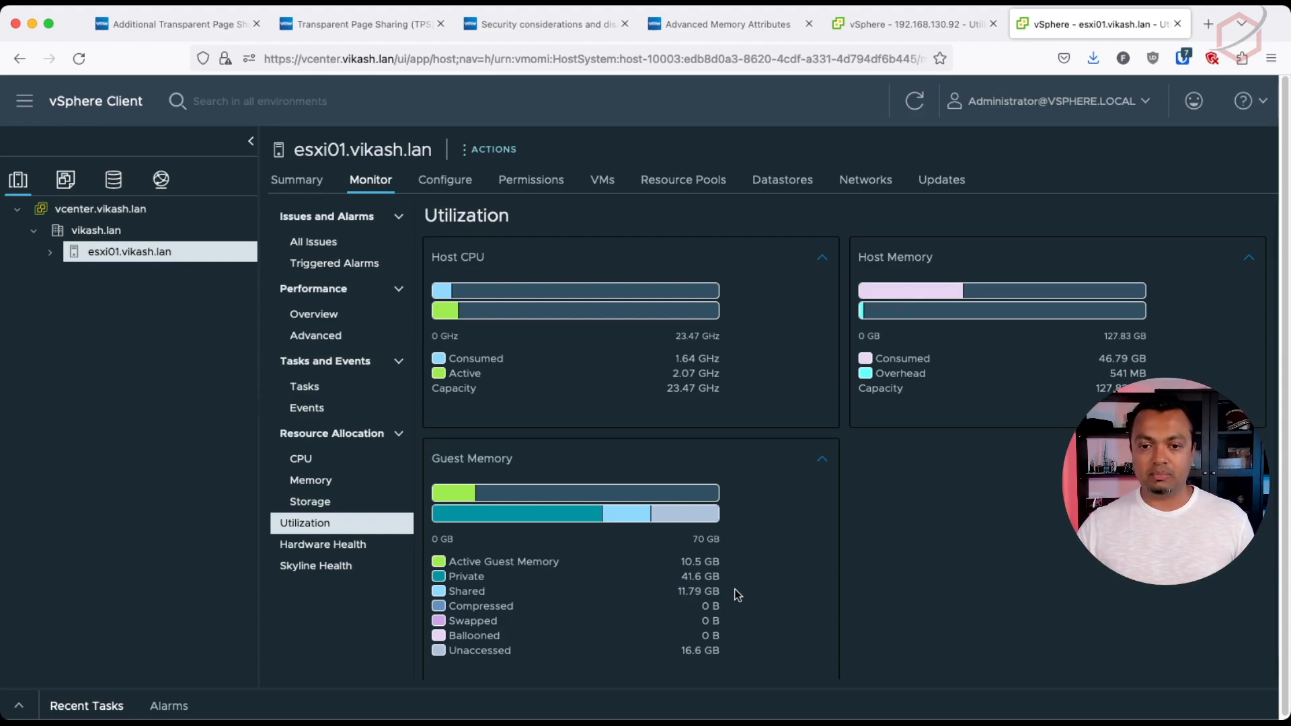
pyautogui.moveTo(755, 593)
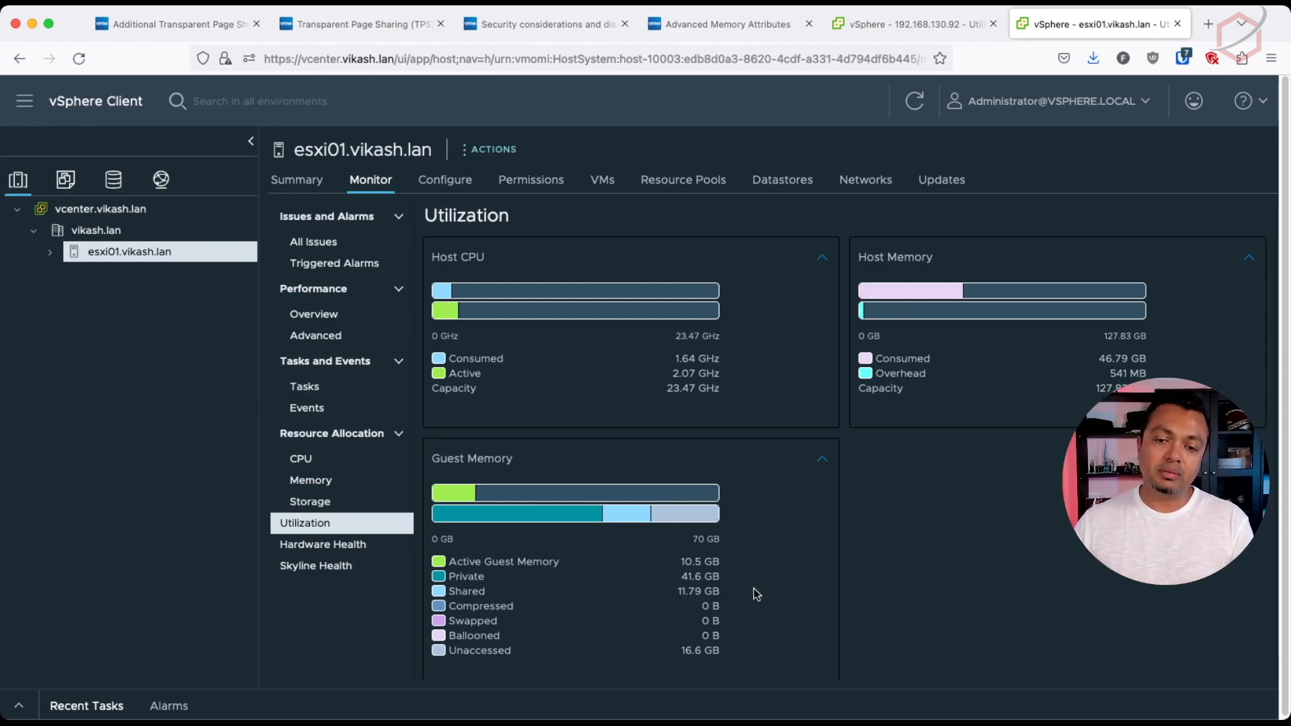